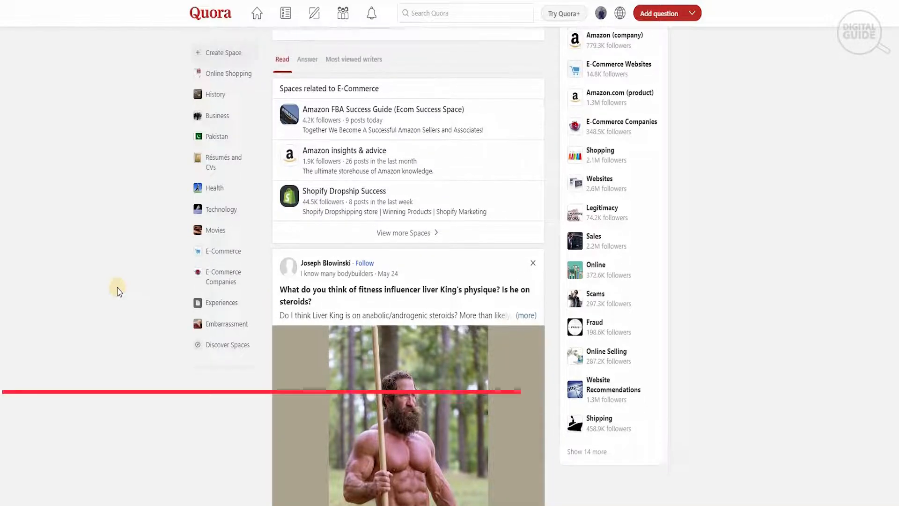
Scroll the Associates homepage past Sign up, Recommend, Earn to the testimonials and FAQ.
scroll("down", 3)
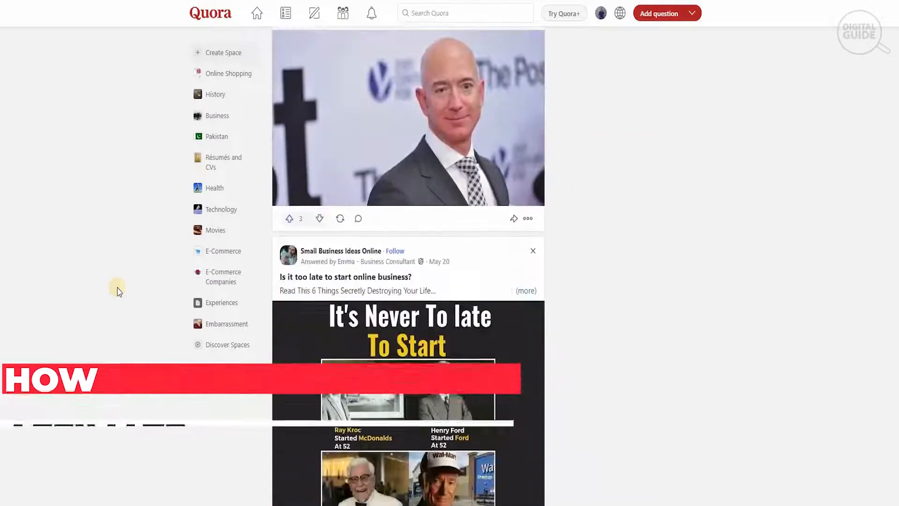
scroll("down", 3)
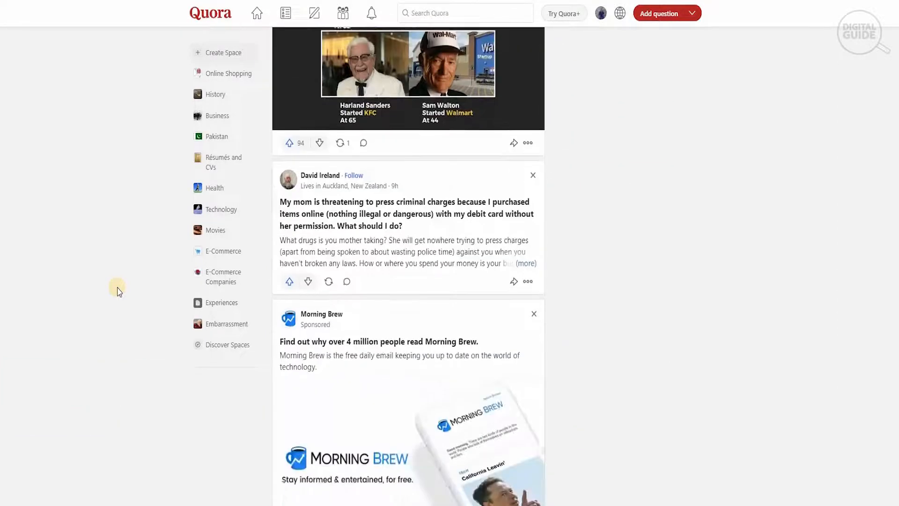
scroll("down", 3)
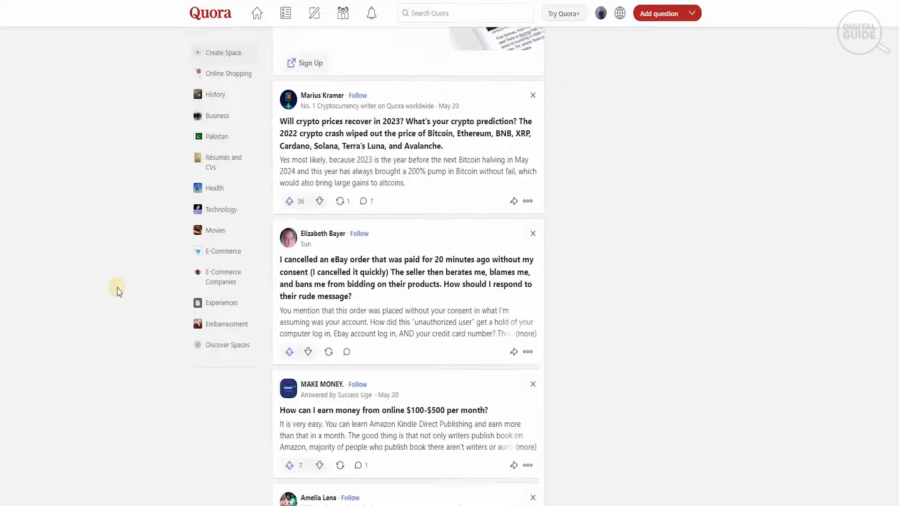
scroll("down", 3)
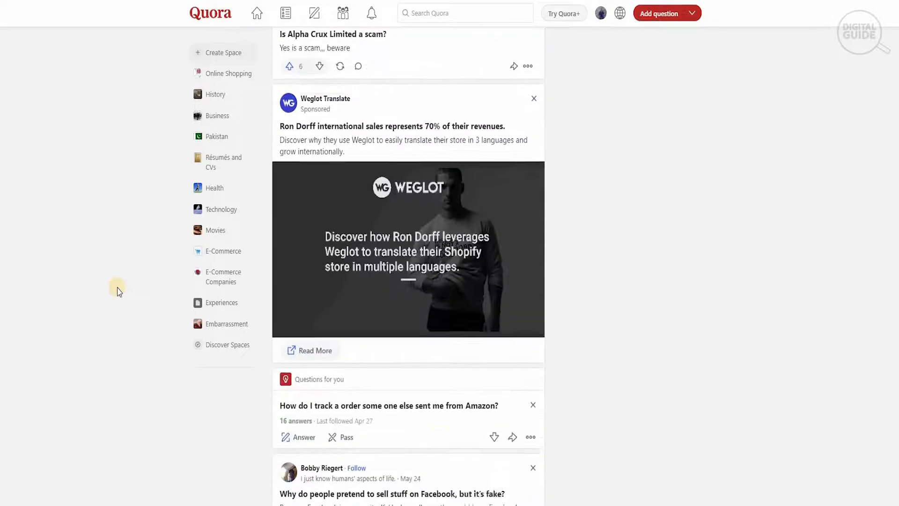
scroll("down", 3)
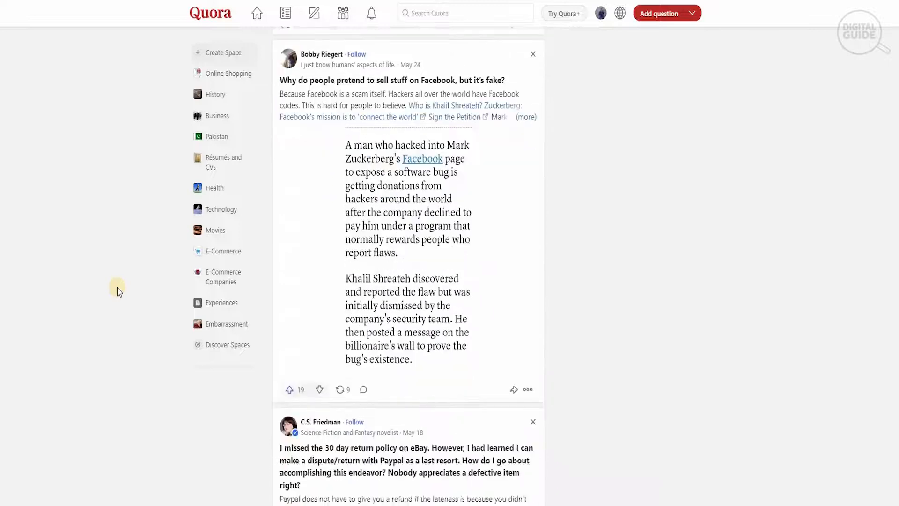
scroll("down", 3)
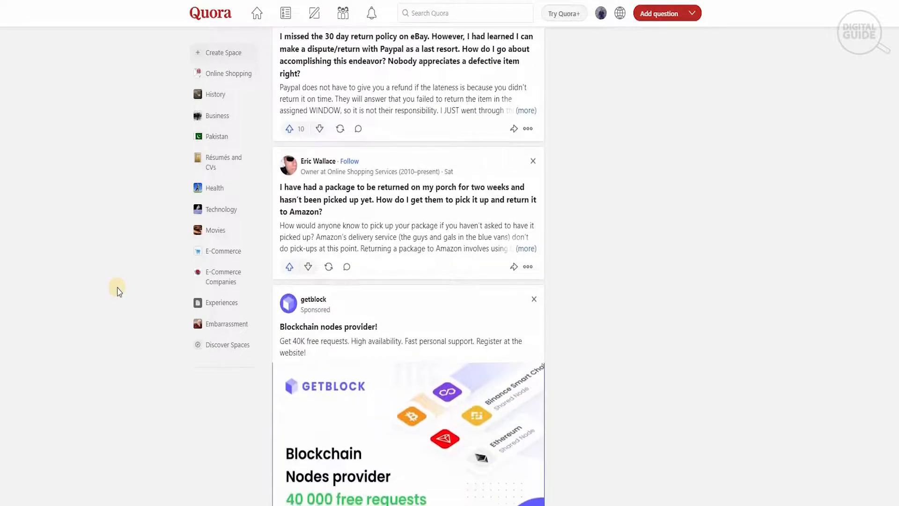
scroll("down", 3)
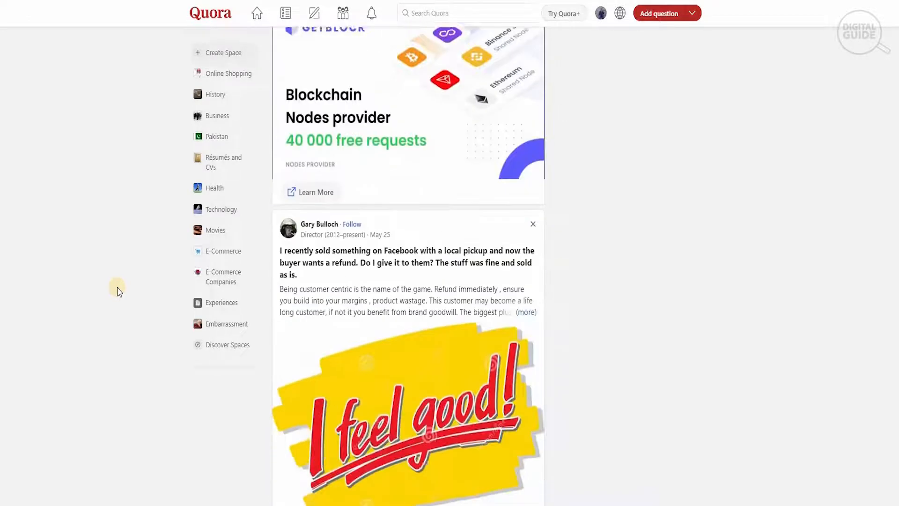
scroll("down", 3)
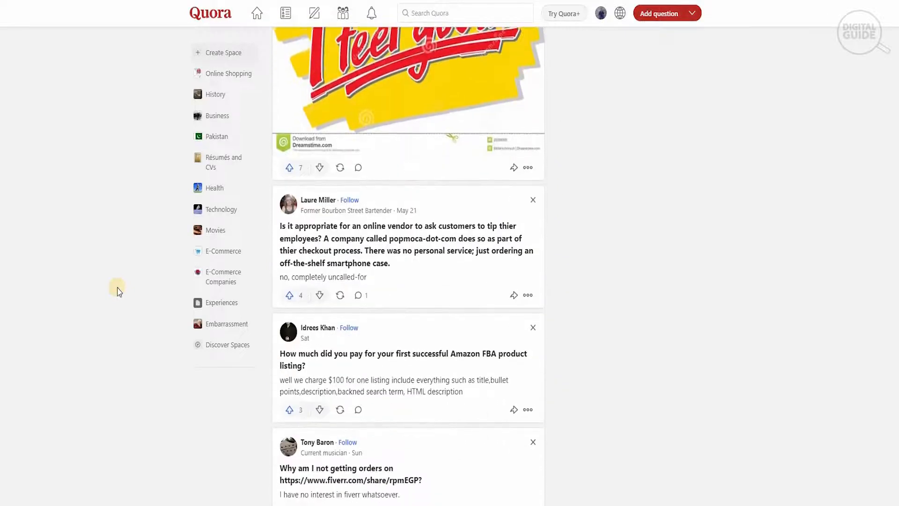
scroll("down", 3)
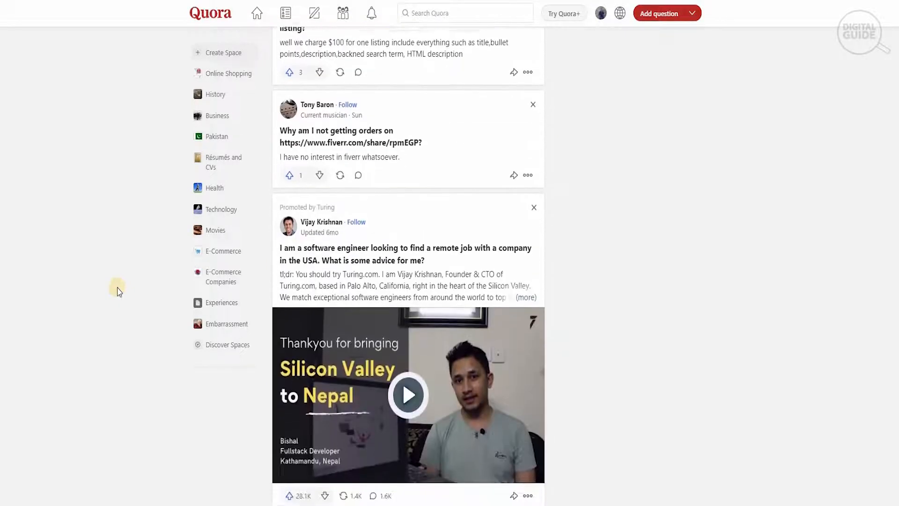
scroll("down", 3)
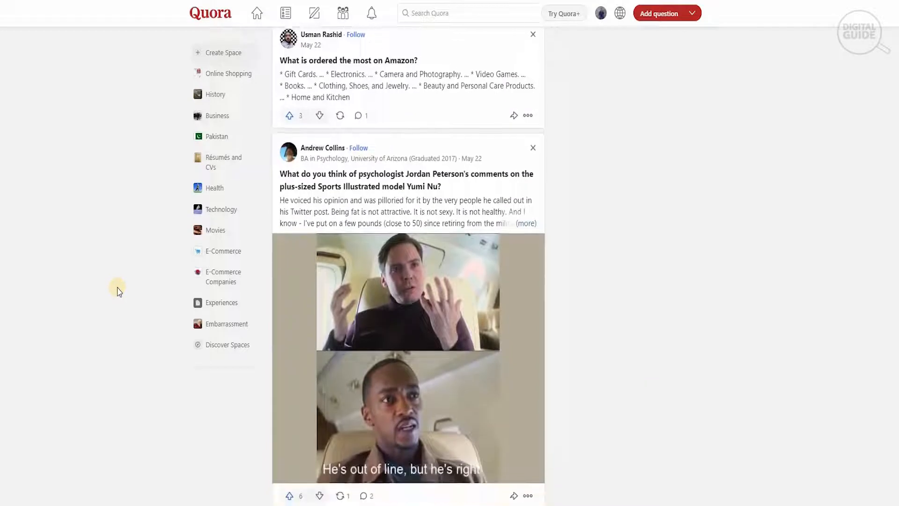
scroll("down", 3)
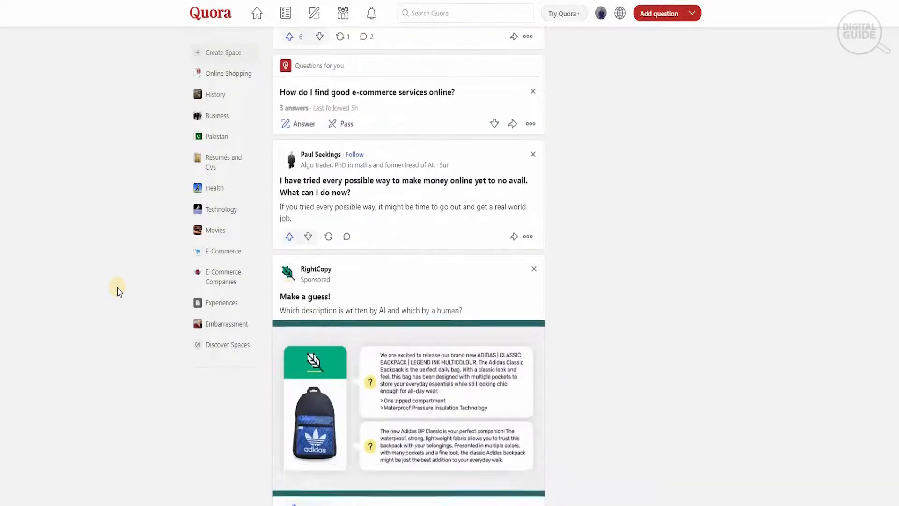
scroll("down", 3)
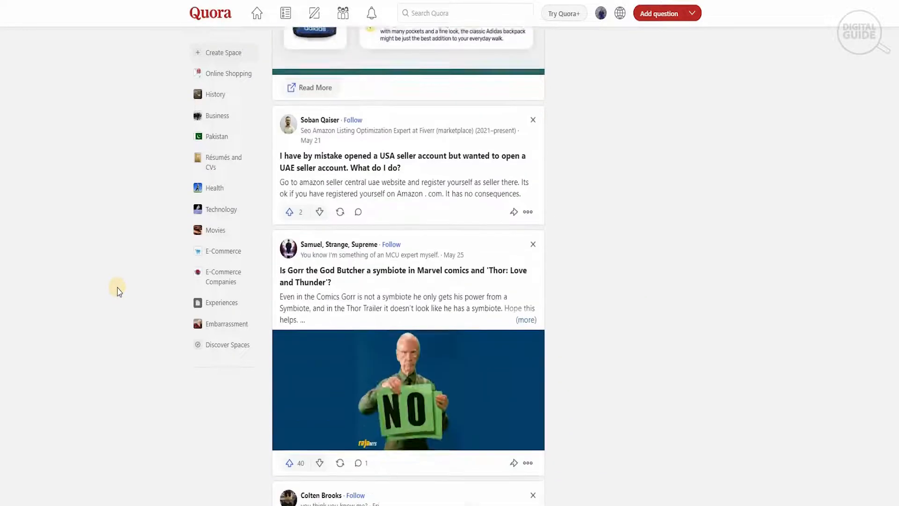
scroll("down", 3)
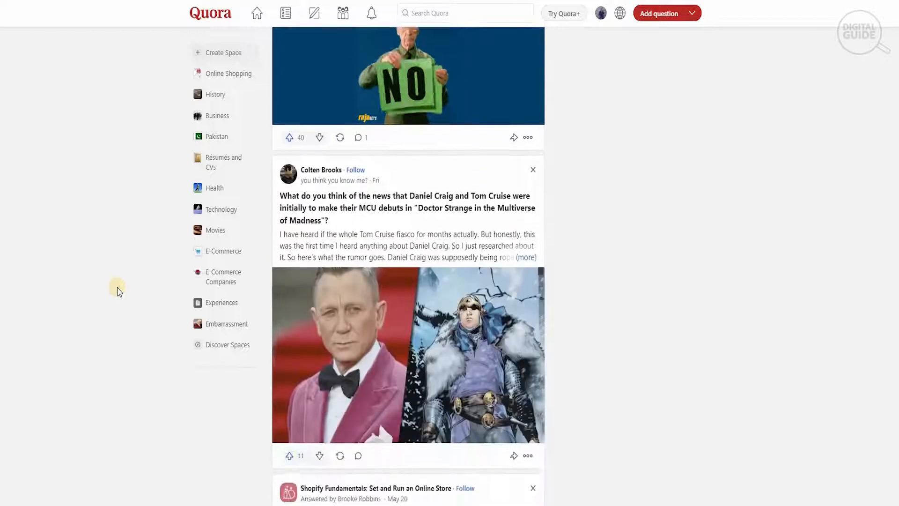
scroll("down", 3)
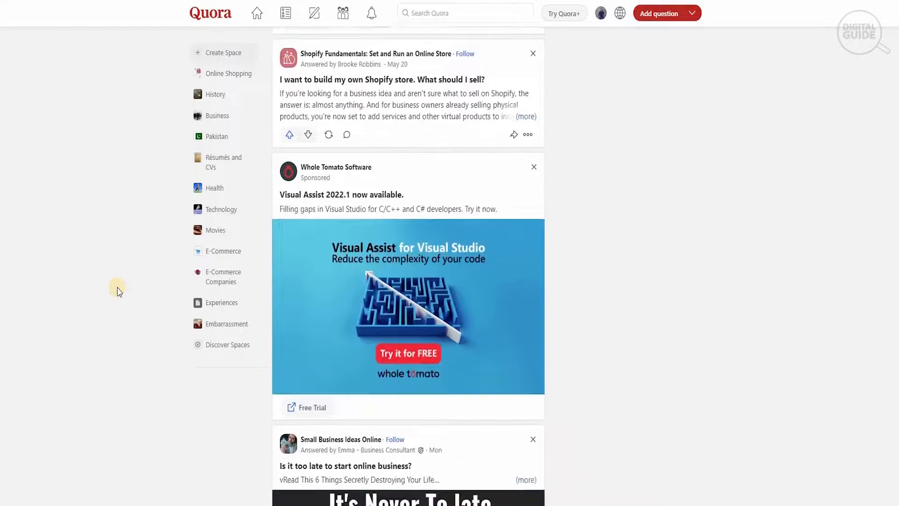
scroll("down", 3)
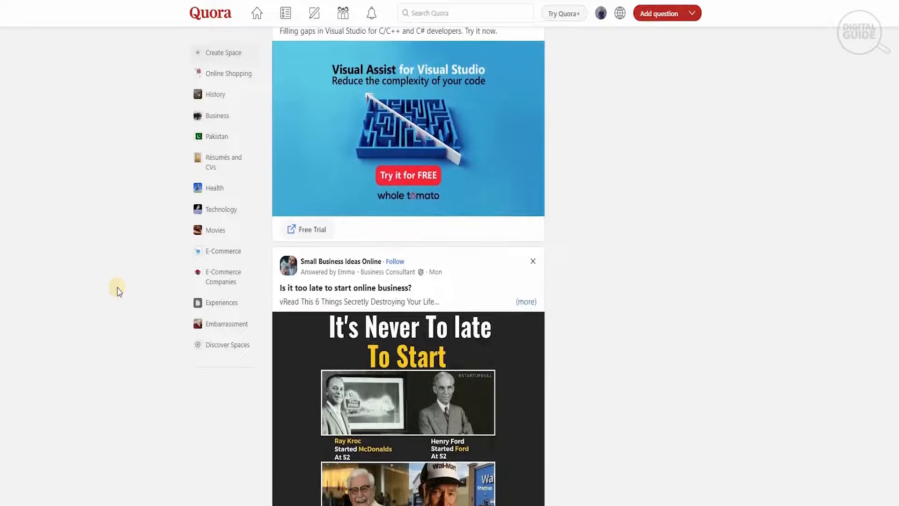
scroll("down", 3)
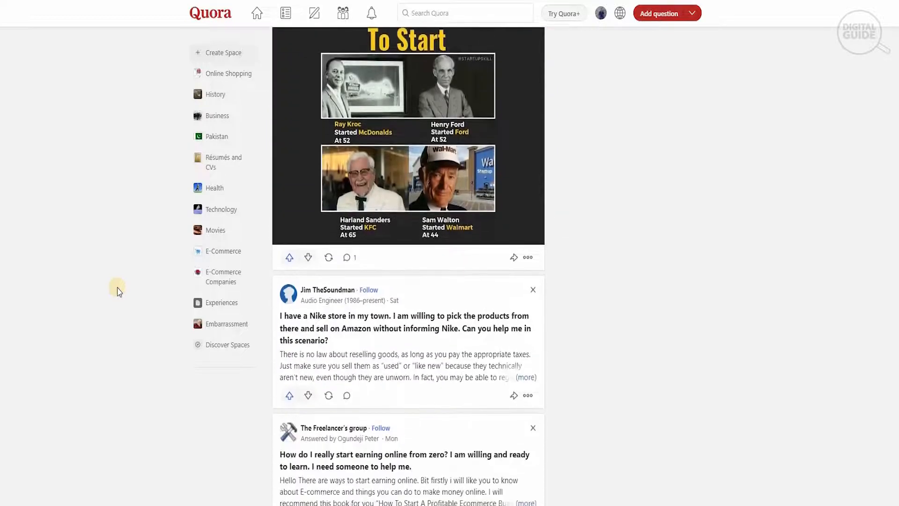
scroll("down", 3)
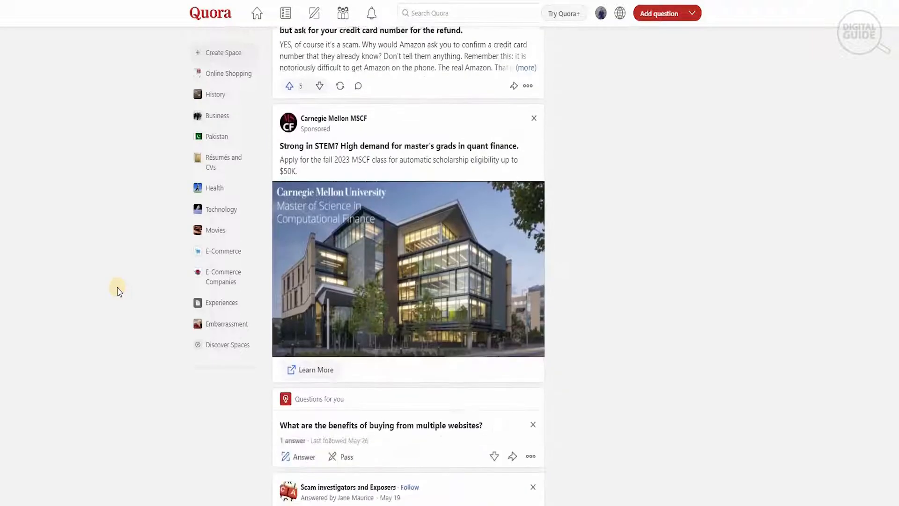
scroll("down", 3)
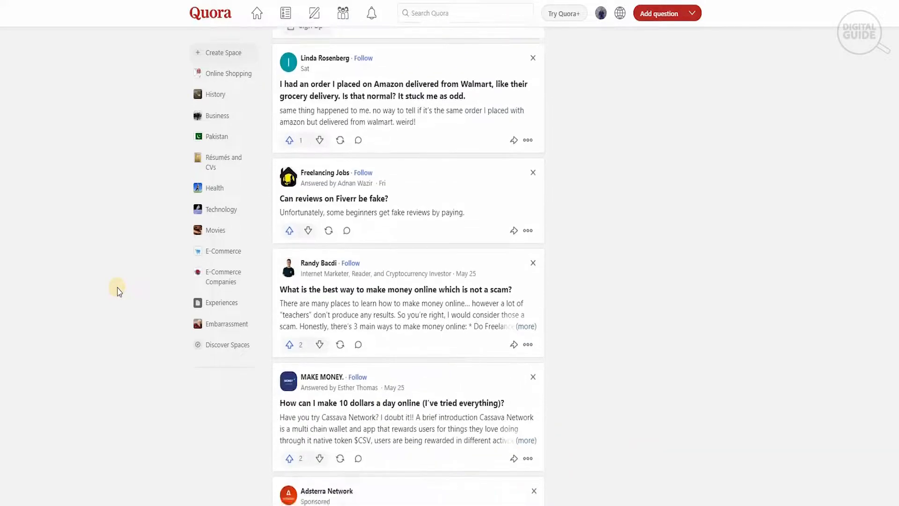
scroll("down", 3)
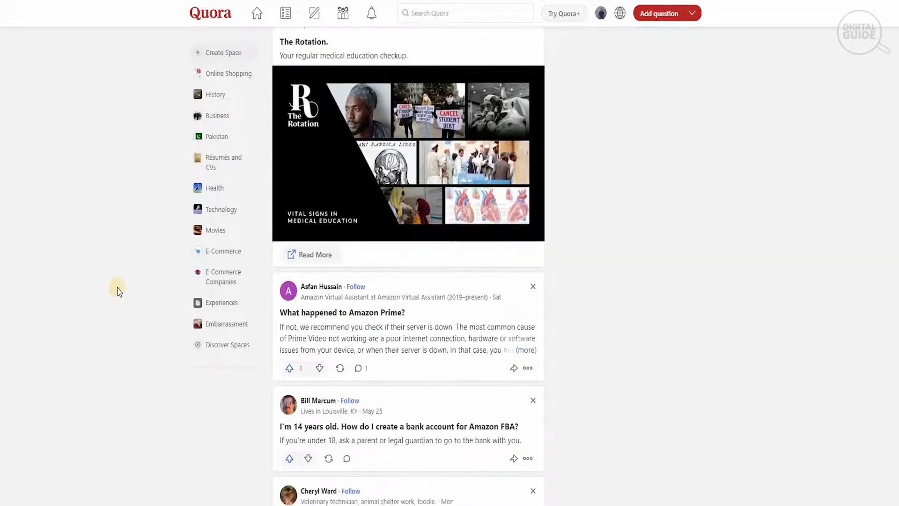
scroll("down", 3)
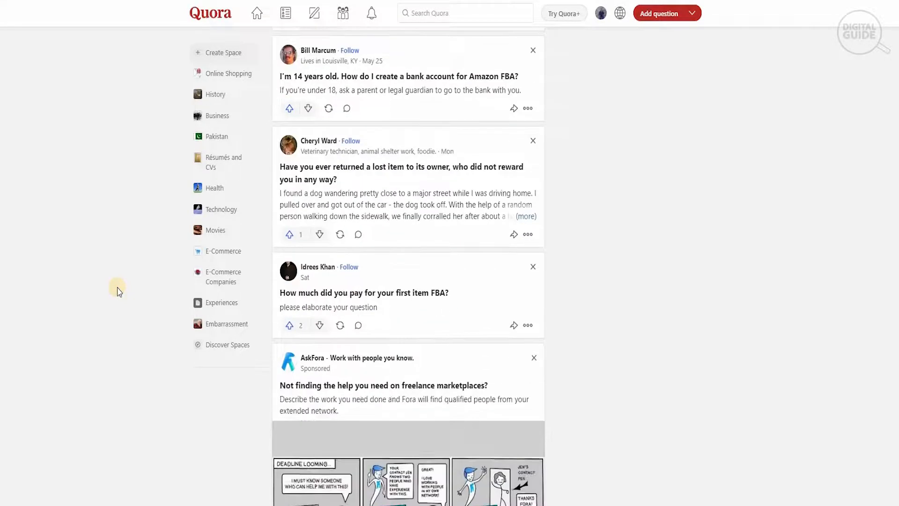
scroll("down", 3)
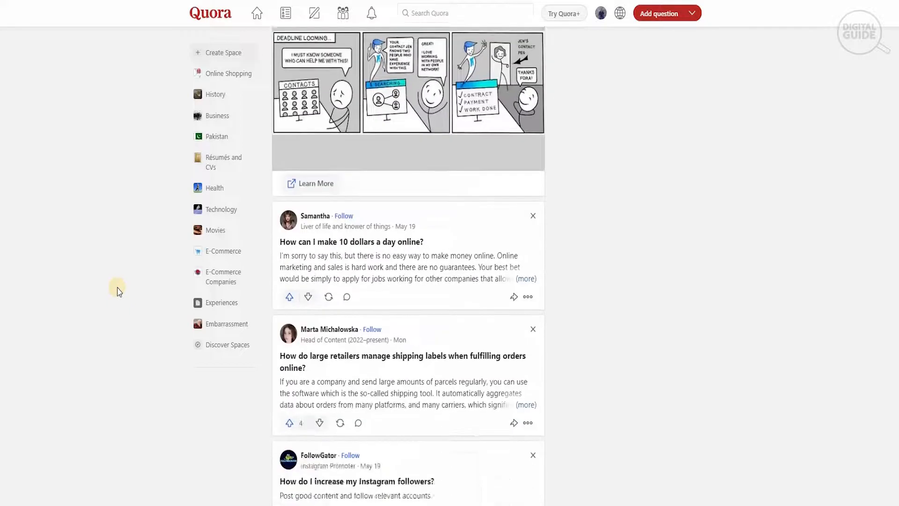
scroll("down", 3)
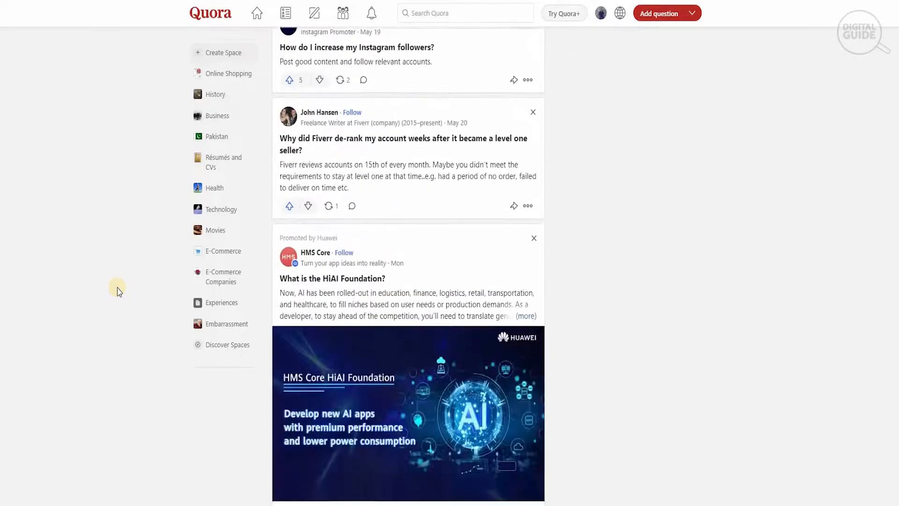
scroll("down", 3)
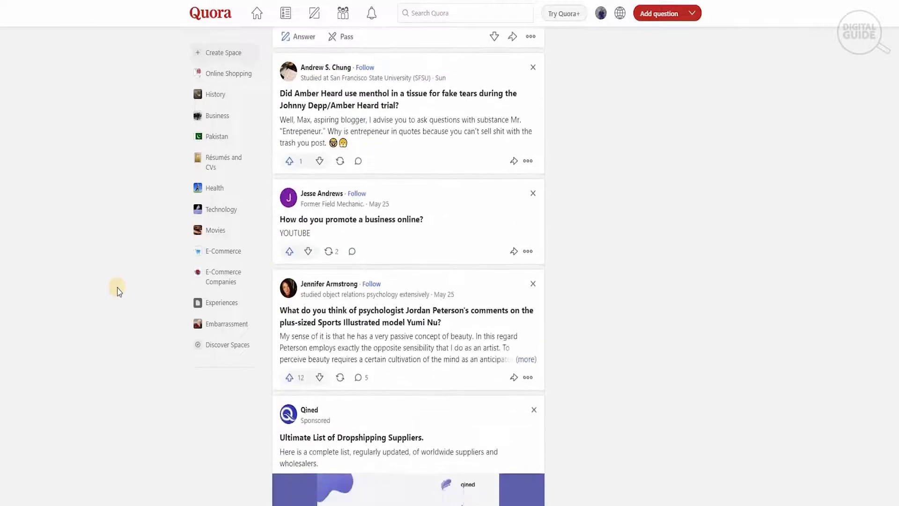
scroll("down", 3)
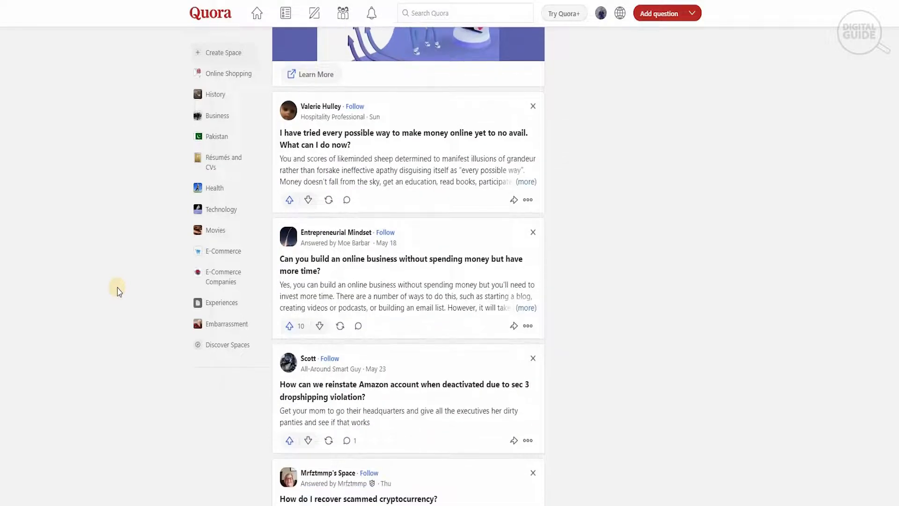
scroll("down", 3)
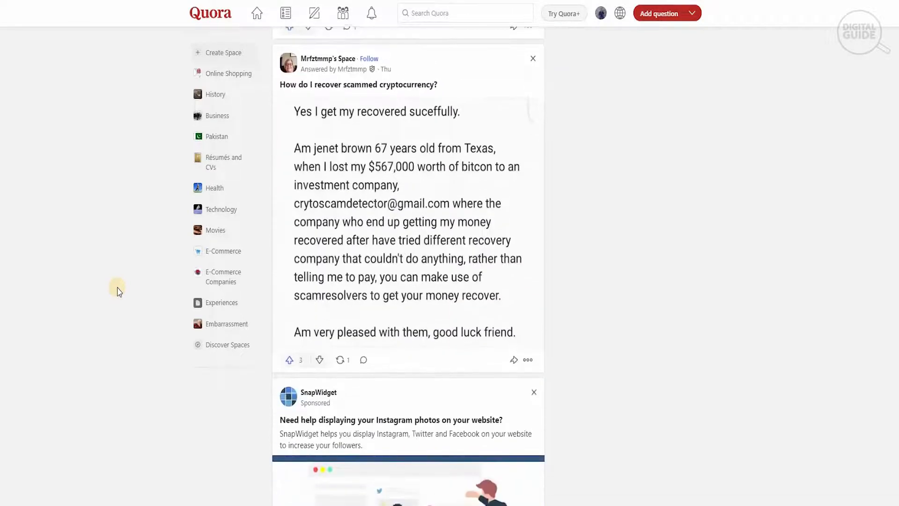
scroll("down", 3)
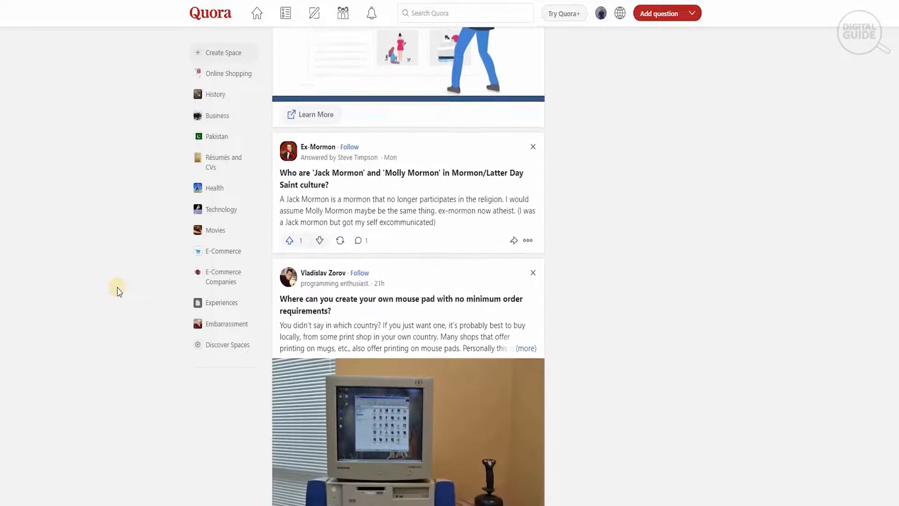
scroll("down", 3)
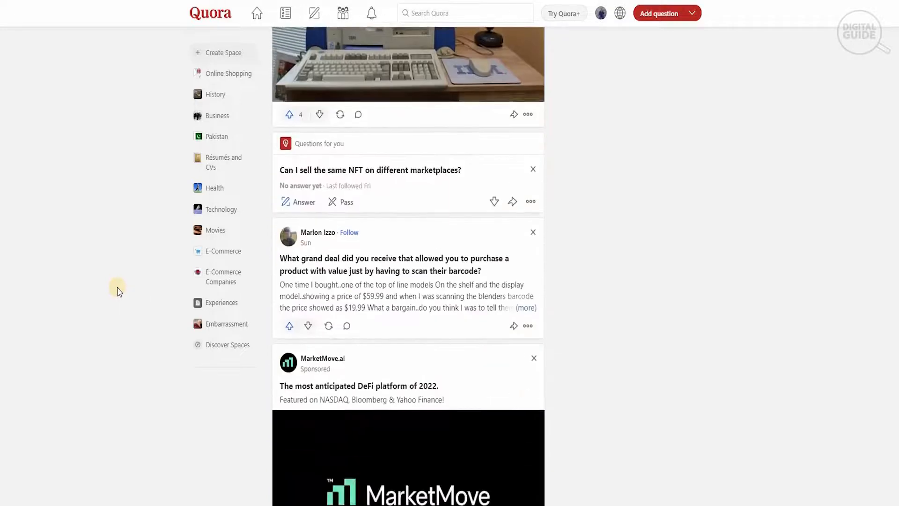
scroll("down", 3)
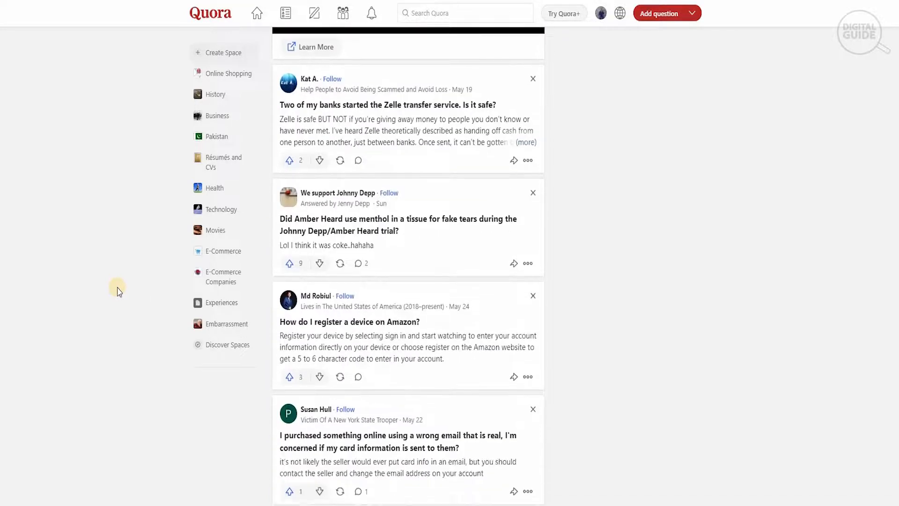
scroll("down", 3)
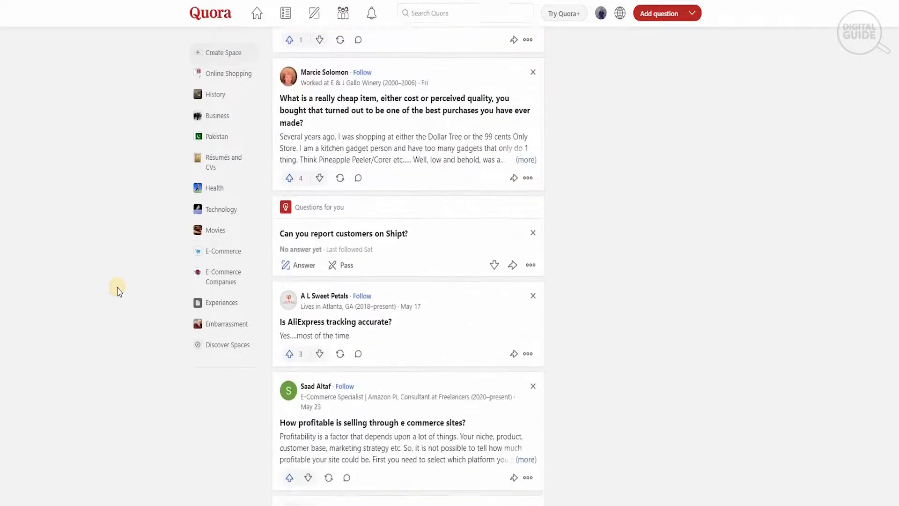
scroll("down", 3)
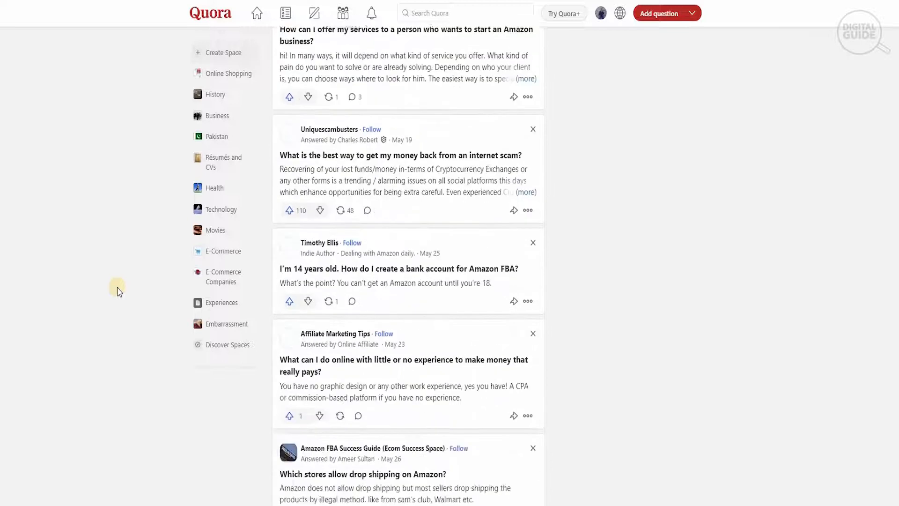
scroll("down", 3)
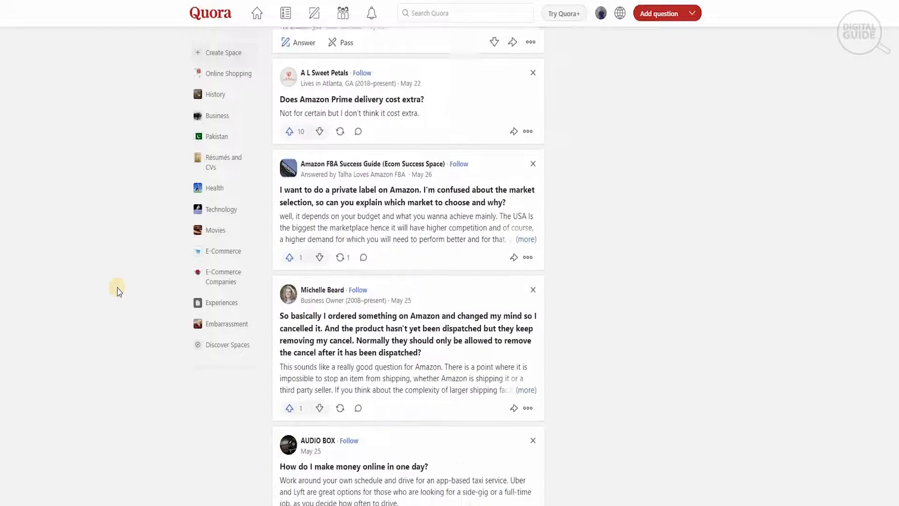
scroll("down", 3)
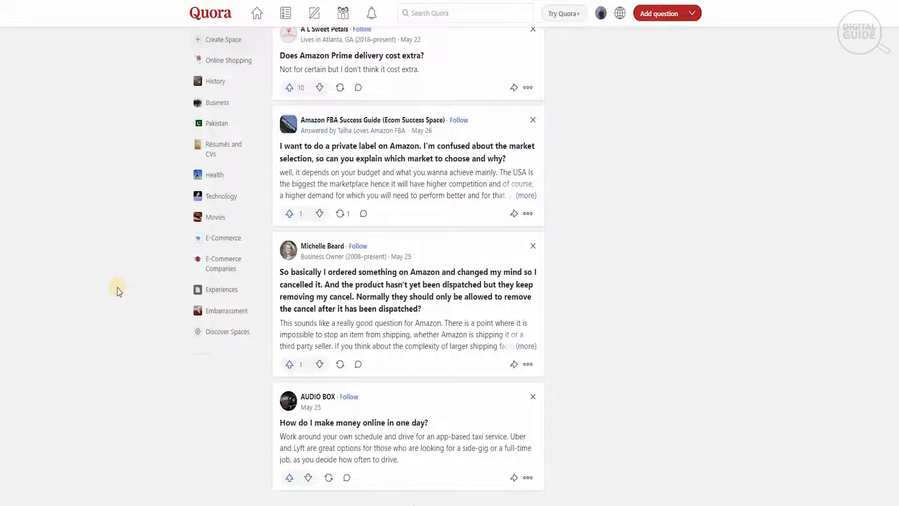
scroll("up", 3)
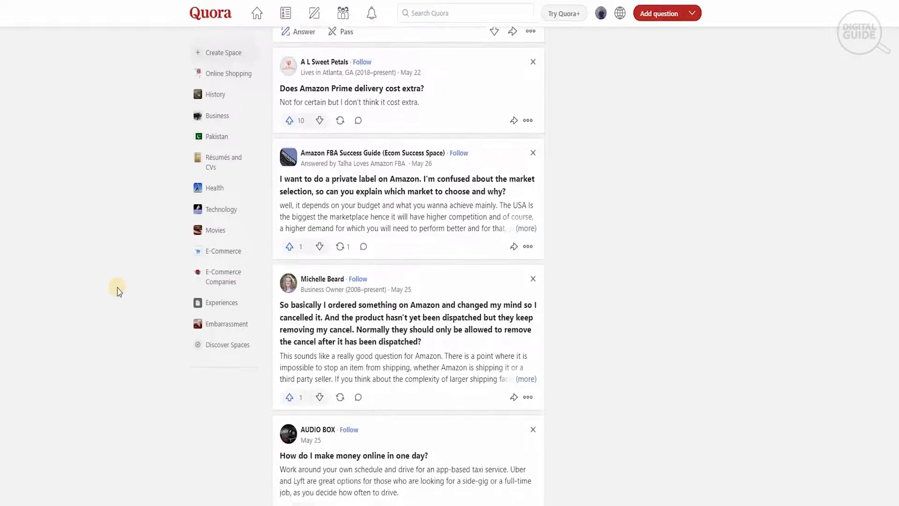
scroll("down", 3)
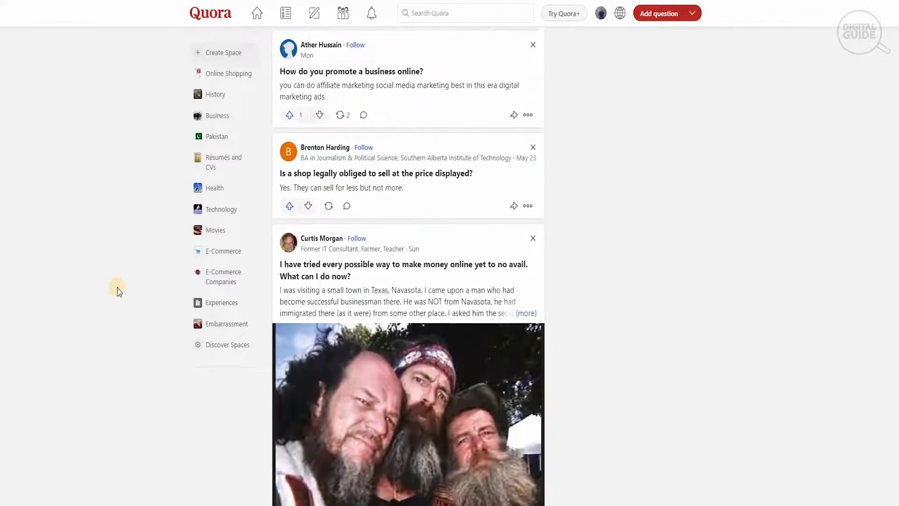
scroll("down", 3)
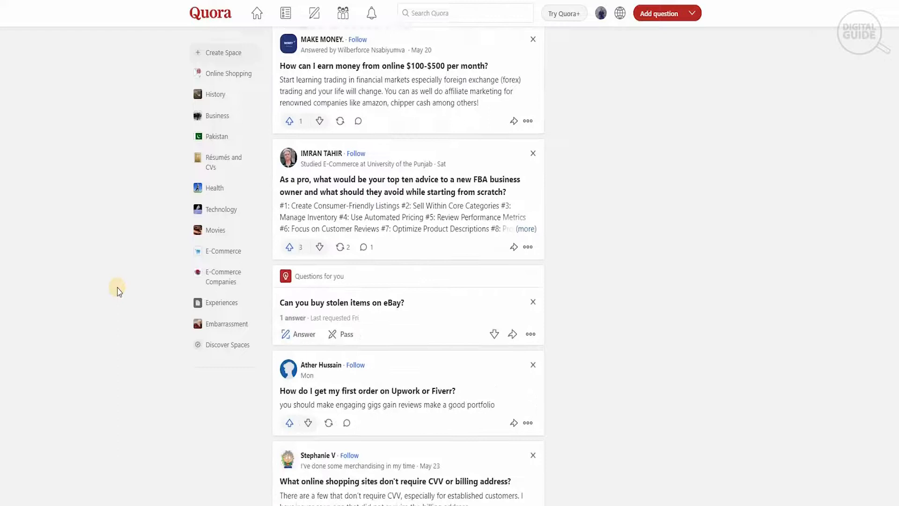
scroll("down", 3)
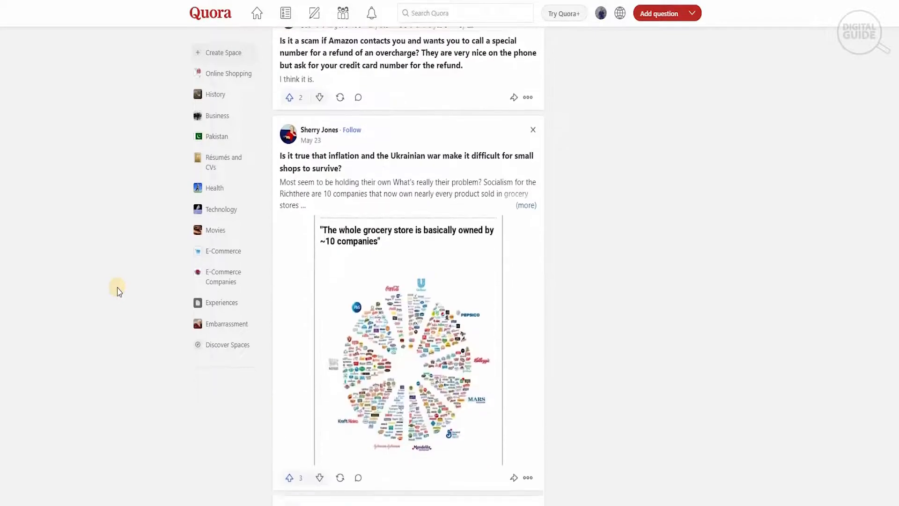
scroll("down", 3)
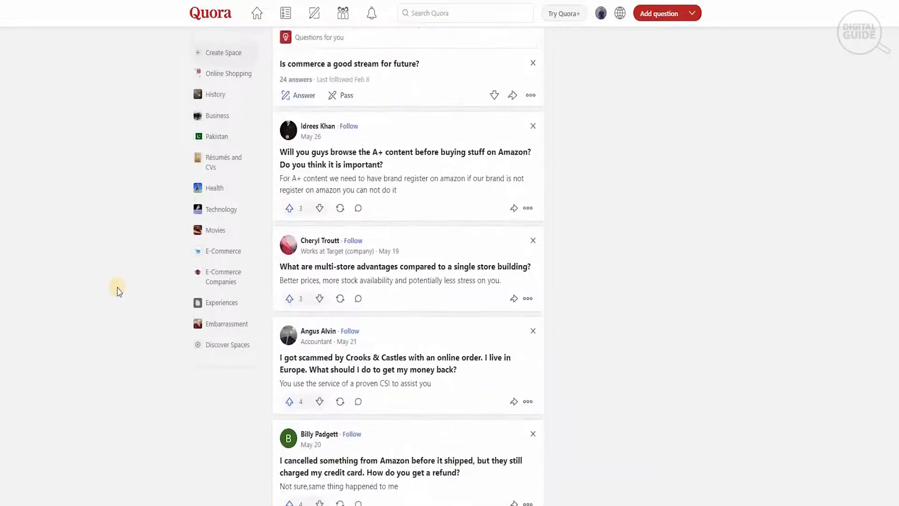
scroll("down", 3)
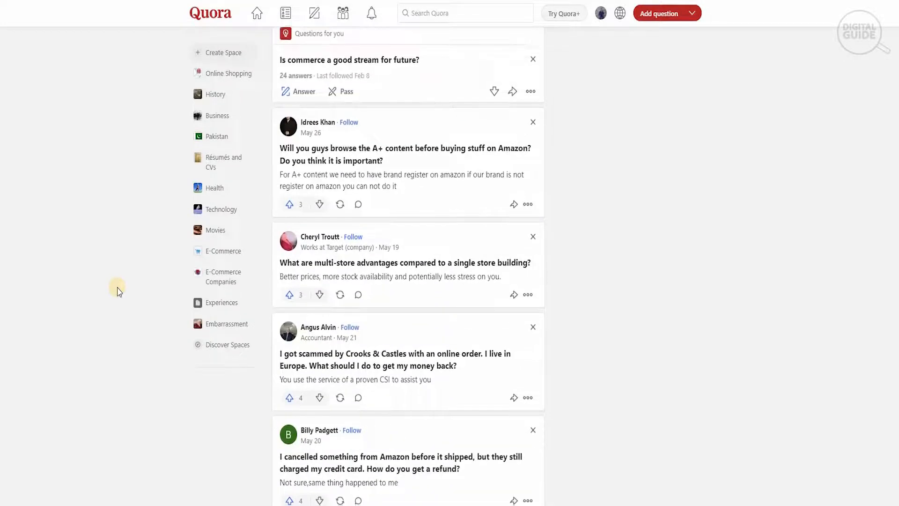
scroll("down", 3)
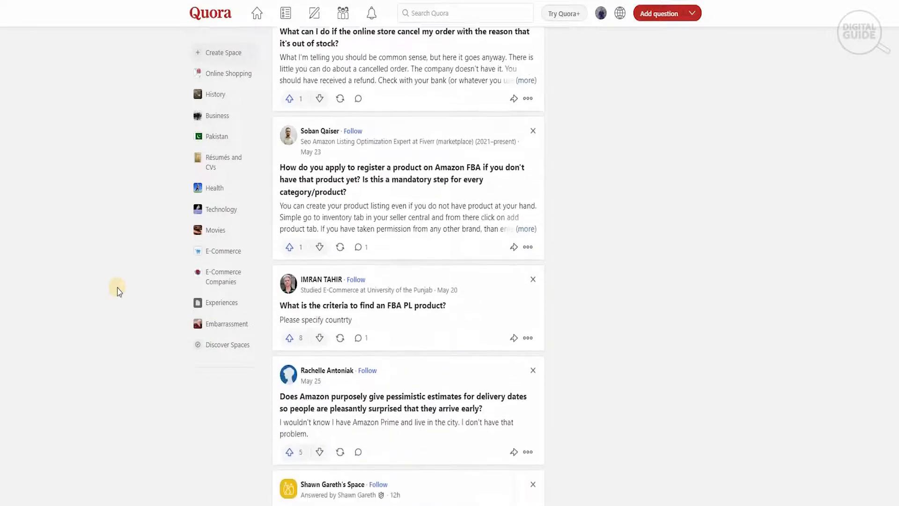
scroll("down", 3)
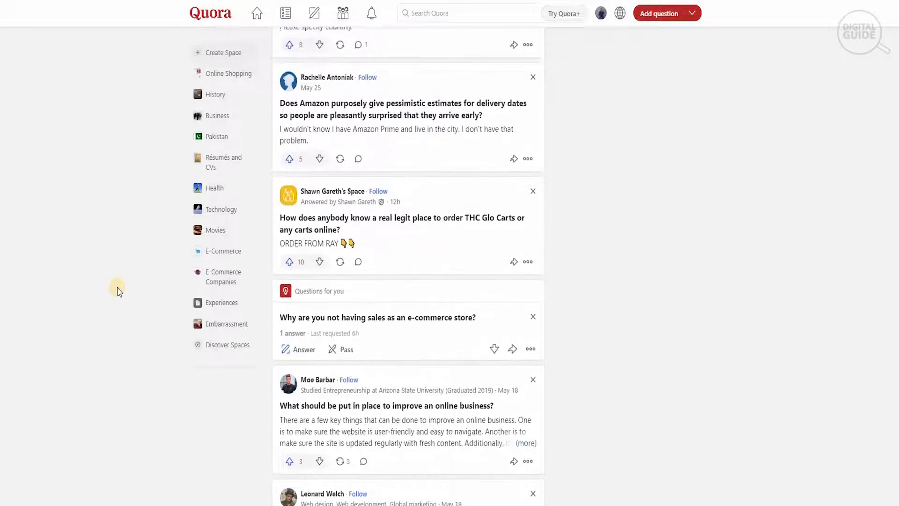
scroll("down", 3)
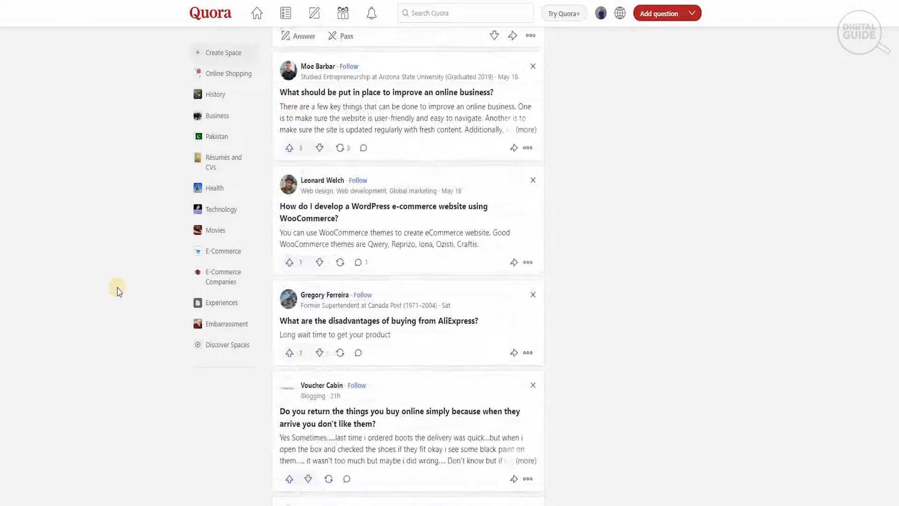
scroll("down", 3)
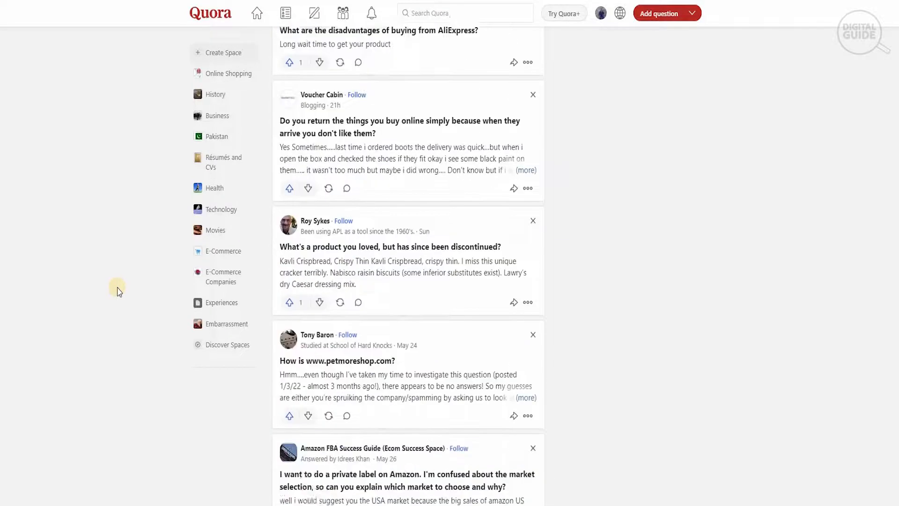
scroll("down", 3)
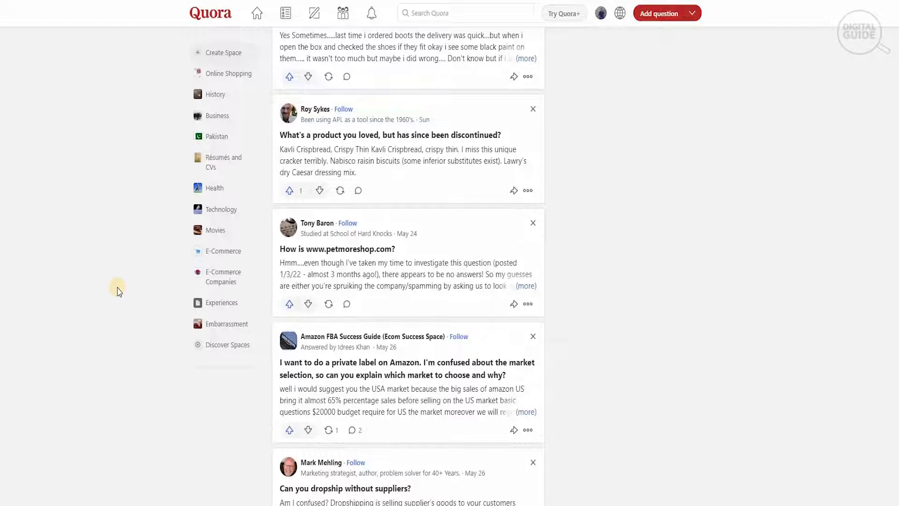
scroll("down", 3)
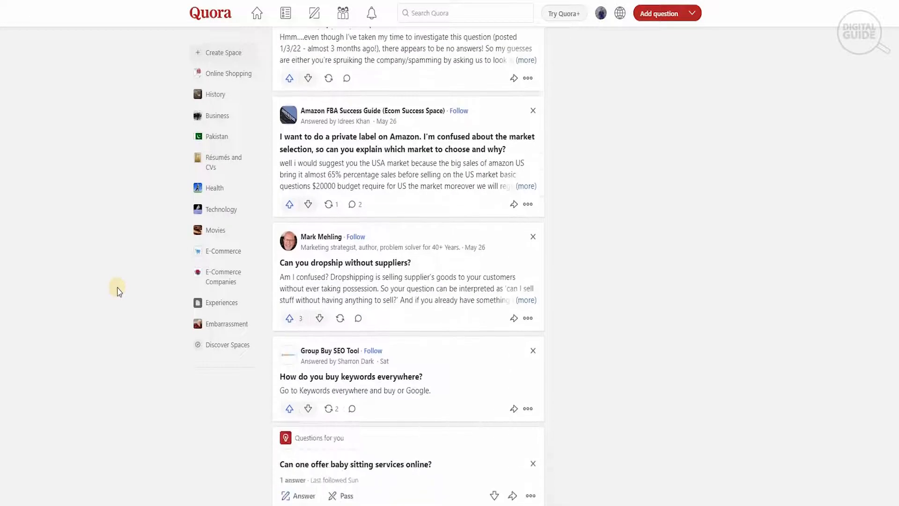
scroll("down", 3)
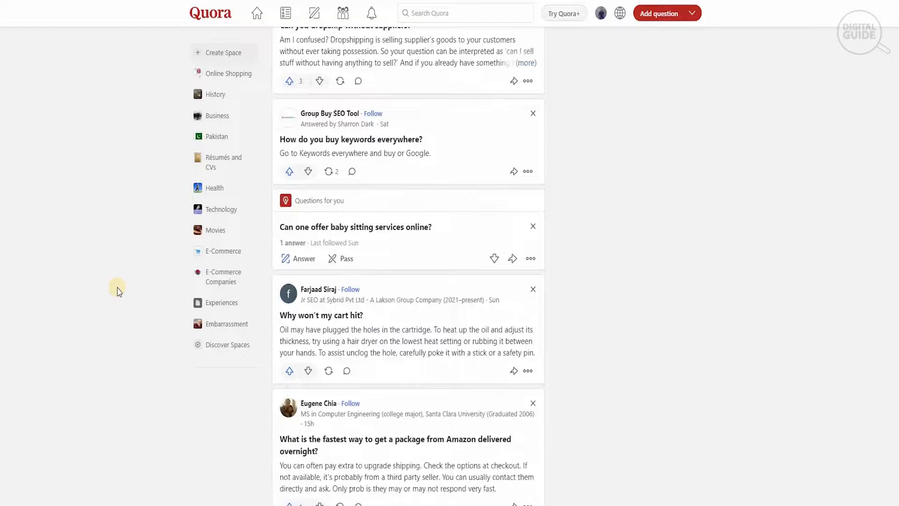
scroll("down", 3)
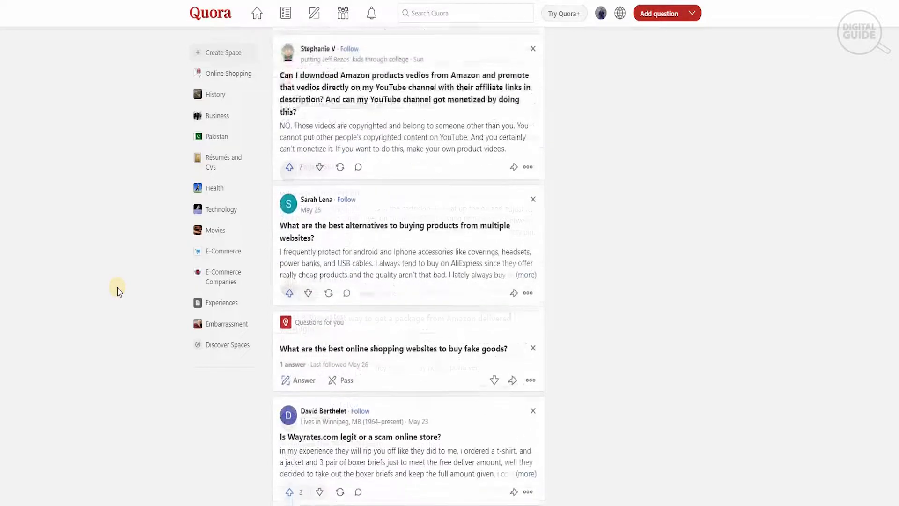
scroll("down", 3)
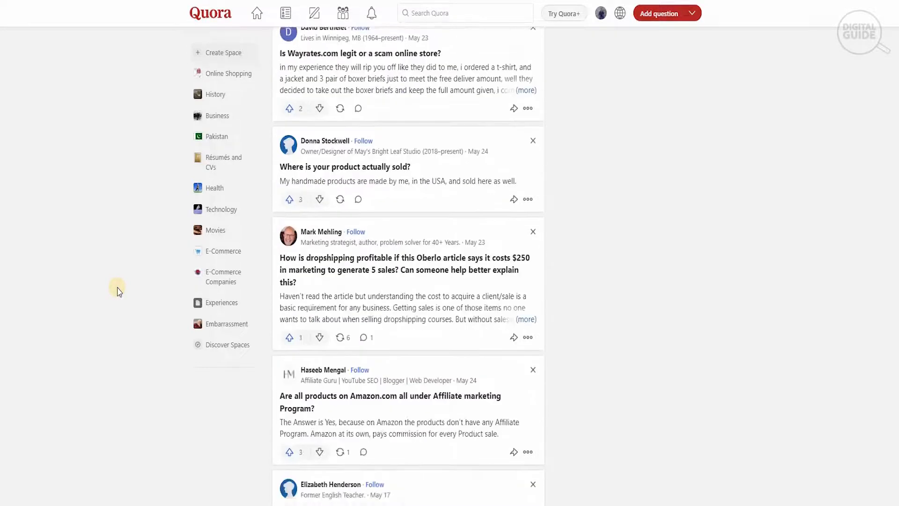
scroll("down", 3)
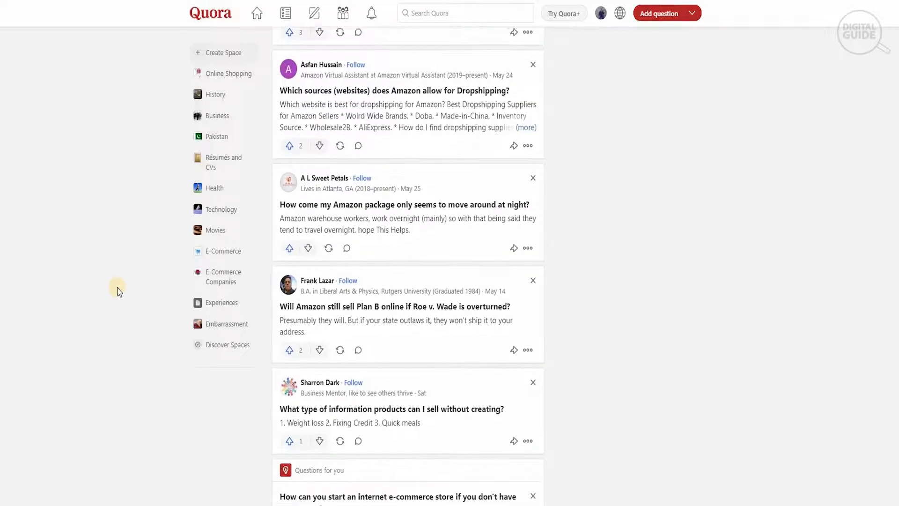
scroll("down", 3)
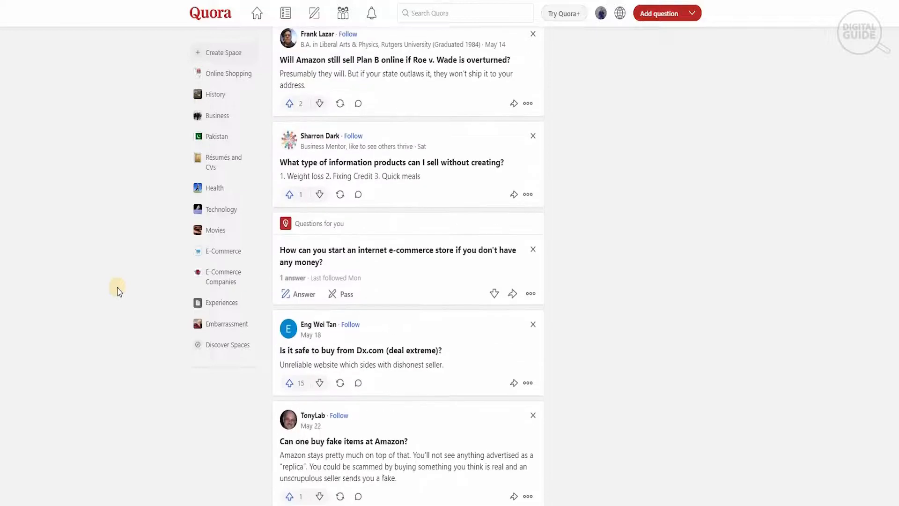
scroll("down", 3)
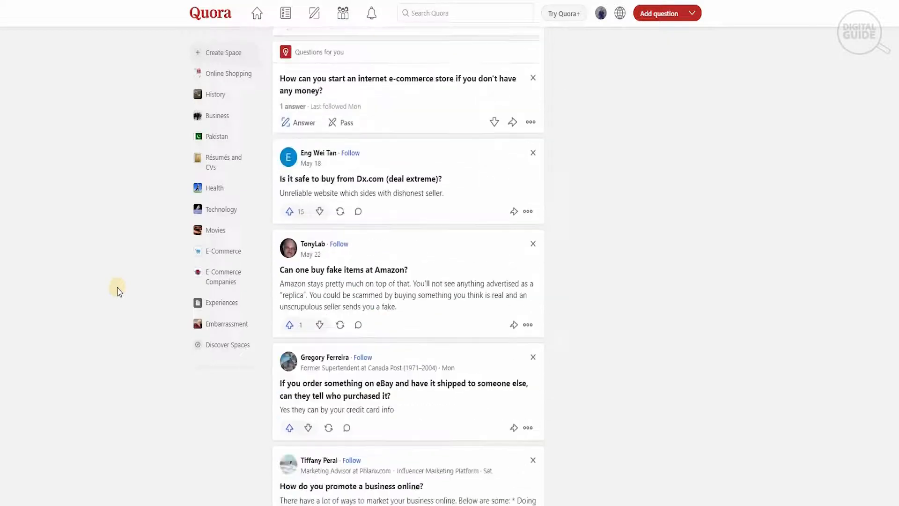
scroll("down", 3)
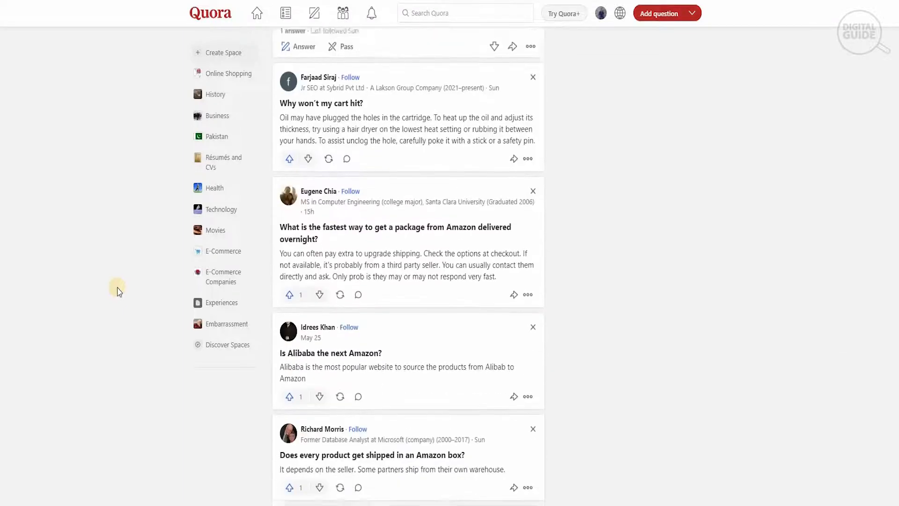
scroll("down", 3)
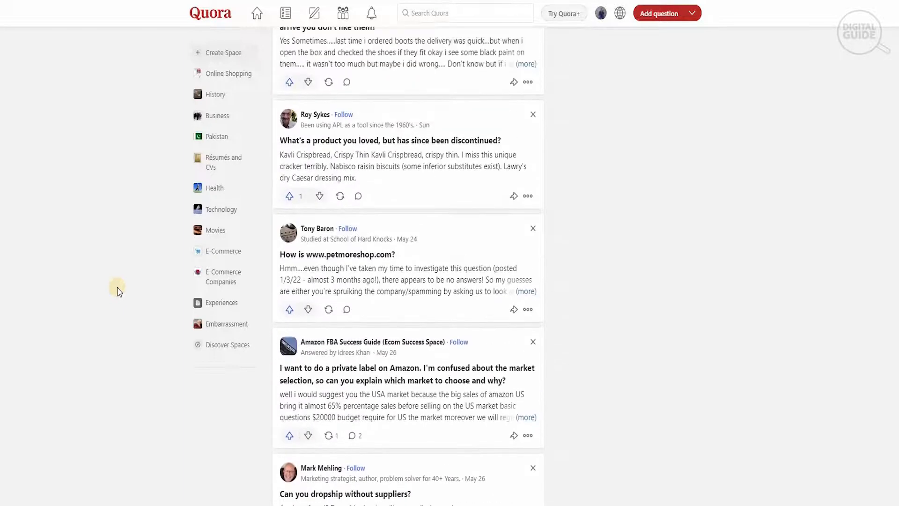
scroll("down", 3)
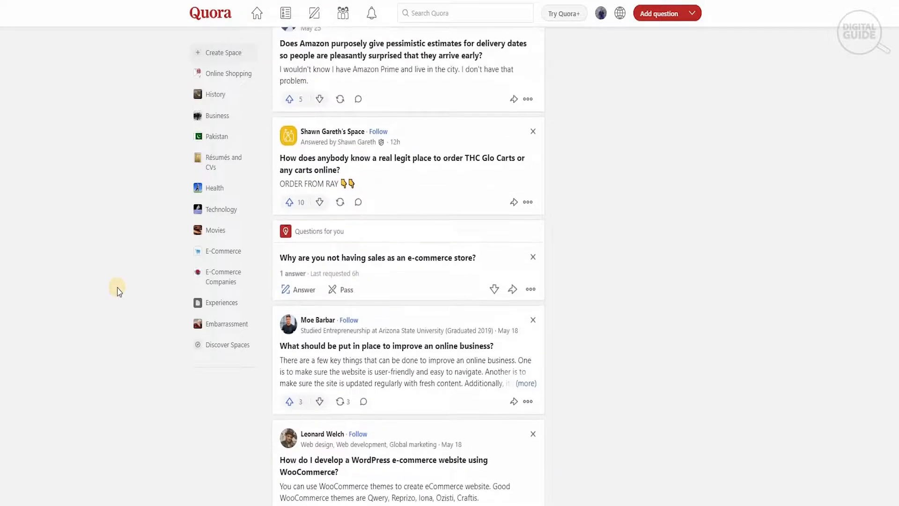
scroll("down", 3)
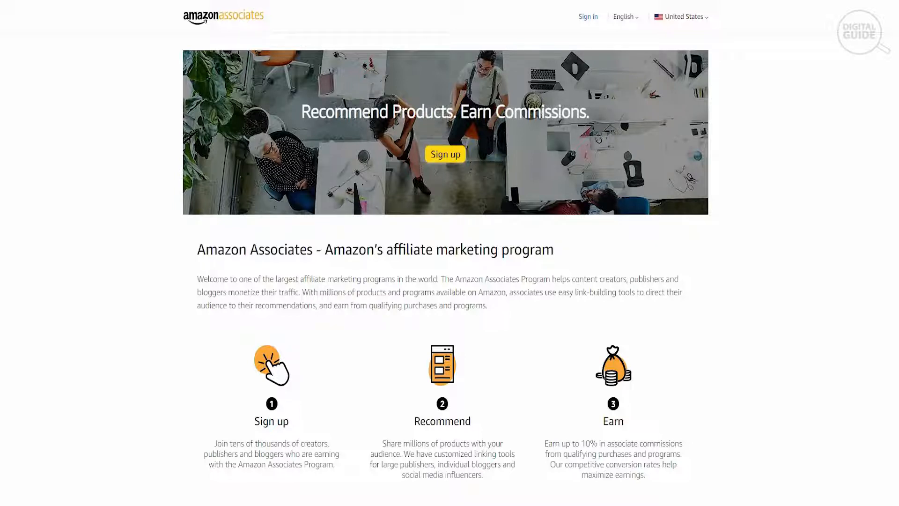
scroll("down", 3)
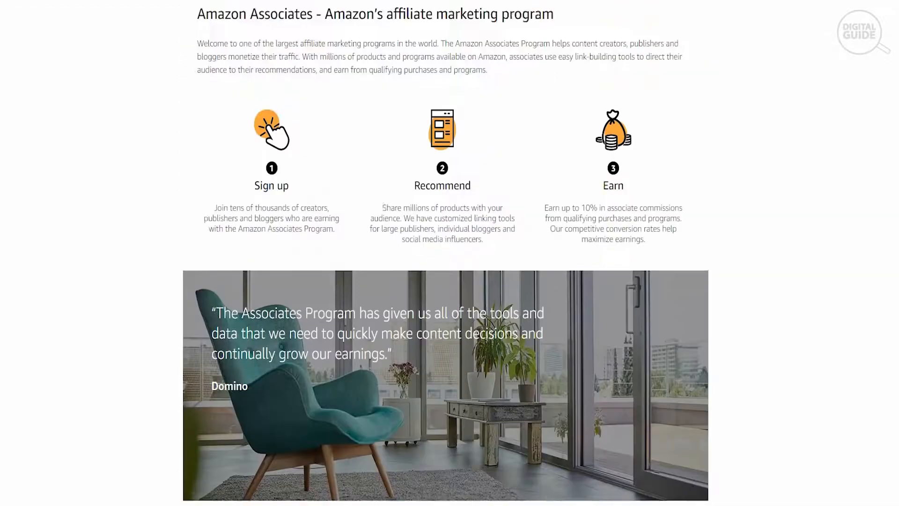
scroll("down", 3)
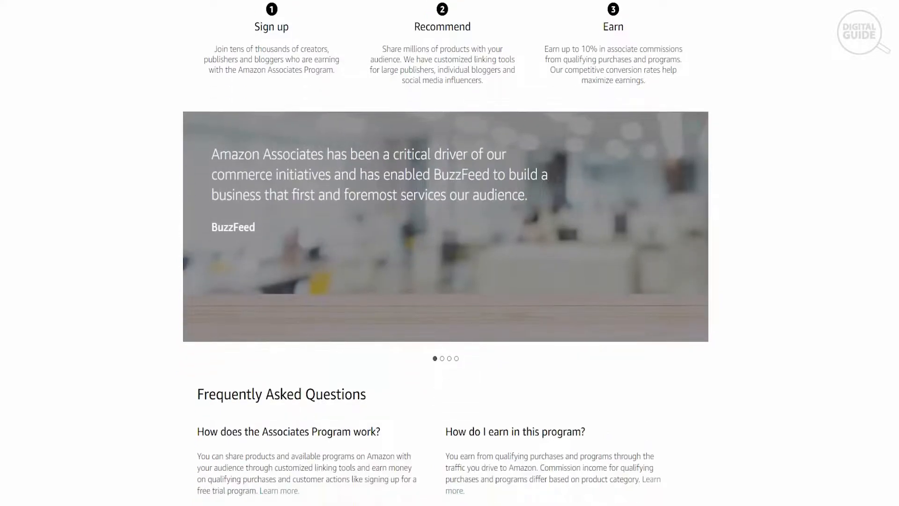
scroll("down", 3)
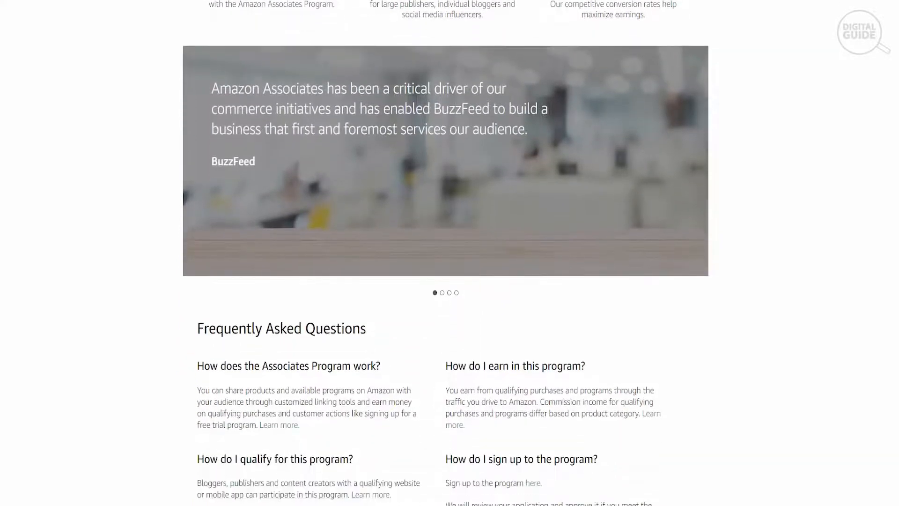
Cycle the testimonial carousel through the Fire Food Chef, BuzzFeed and Impremedia quotes.
left_click(442, 293)
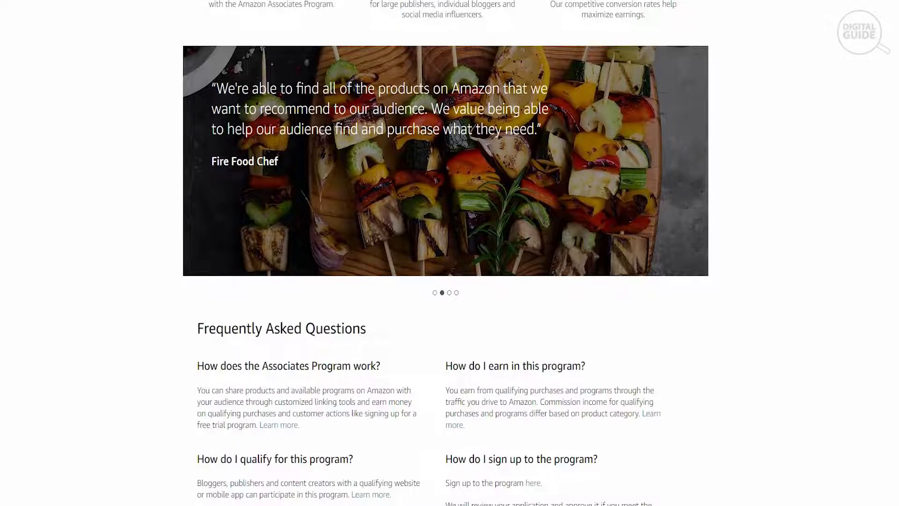
left_click(450, 292)
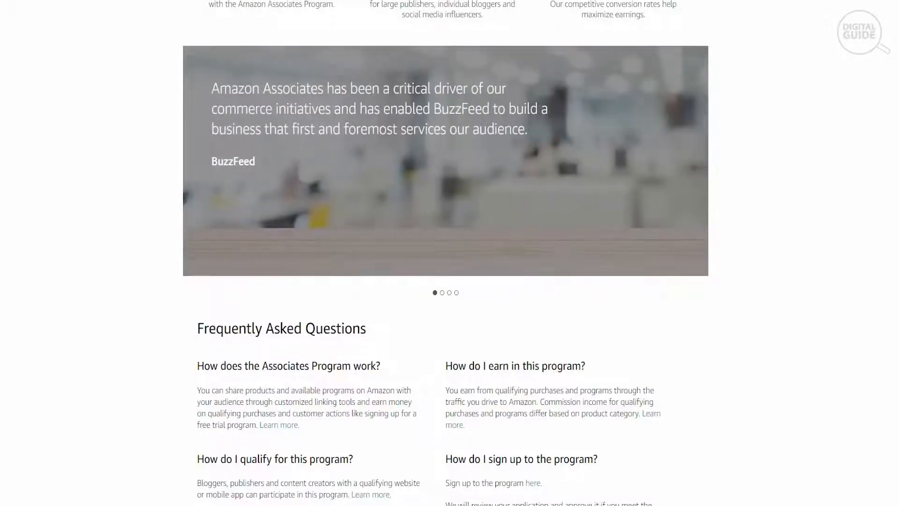
left_click(442, 293)
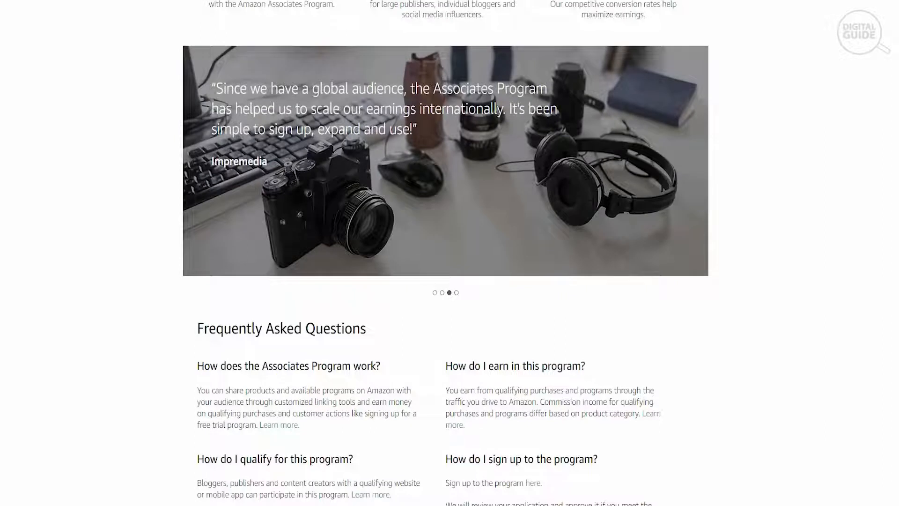
left_click(458, 293)
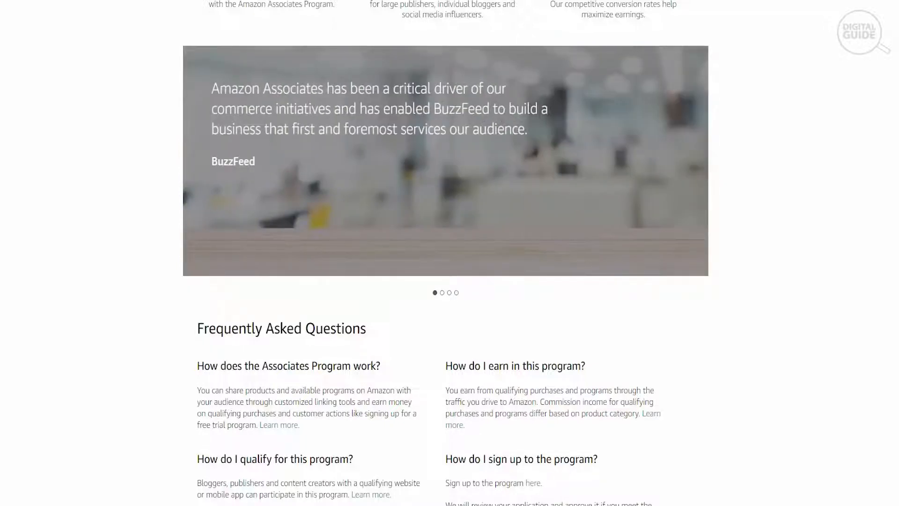
left_click(442, 293)
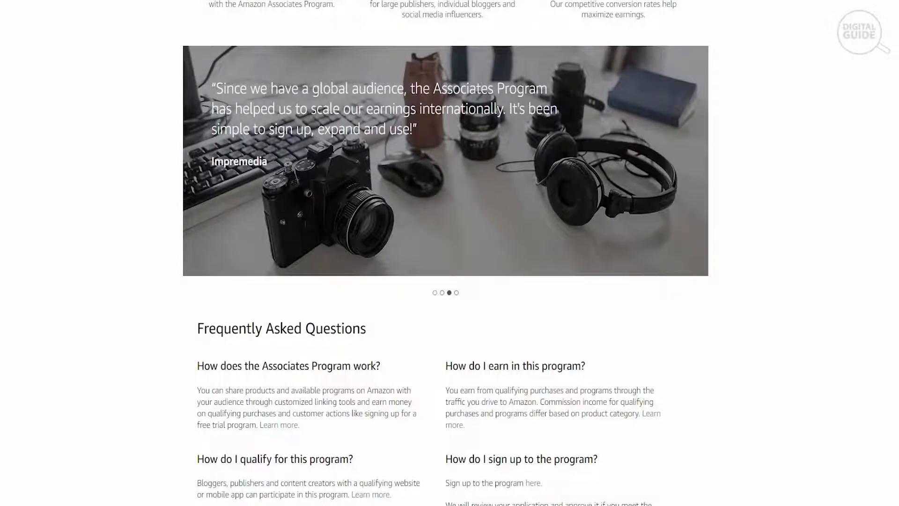
left_click(458, 292)
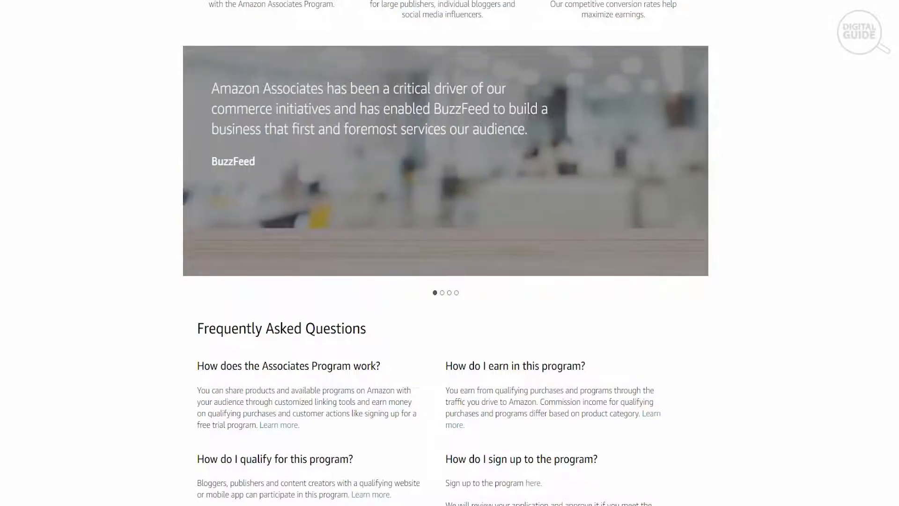
left_click(442, 293)
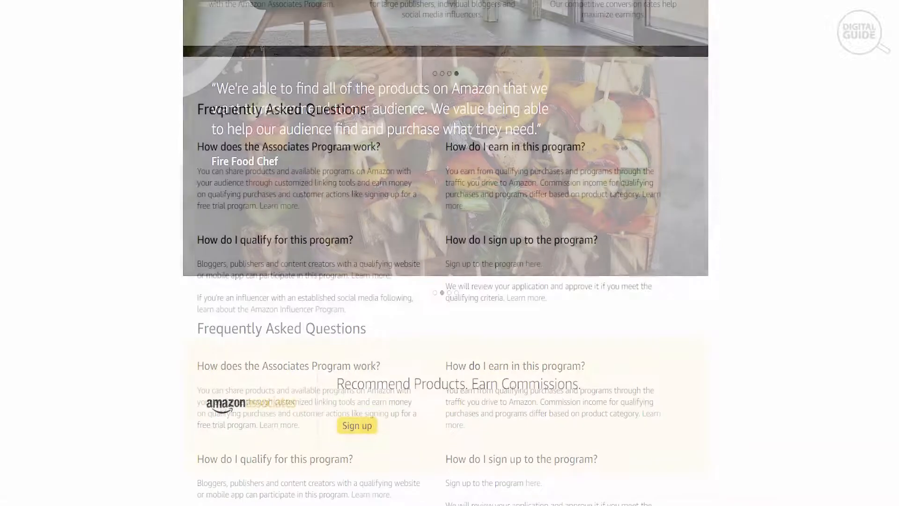
scroll("down", 3)
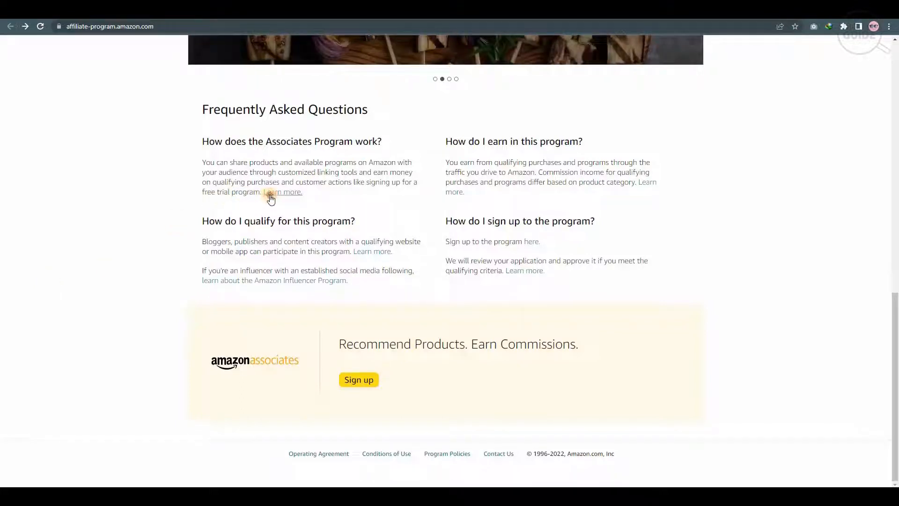
Open 'Learn more' on how the program works and skim the Tools tab.
left_click(282, 191)
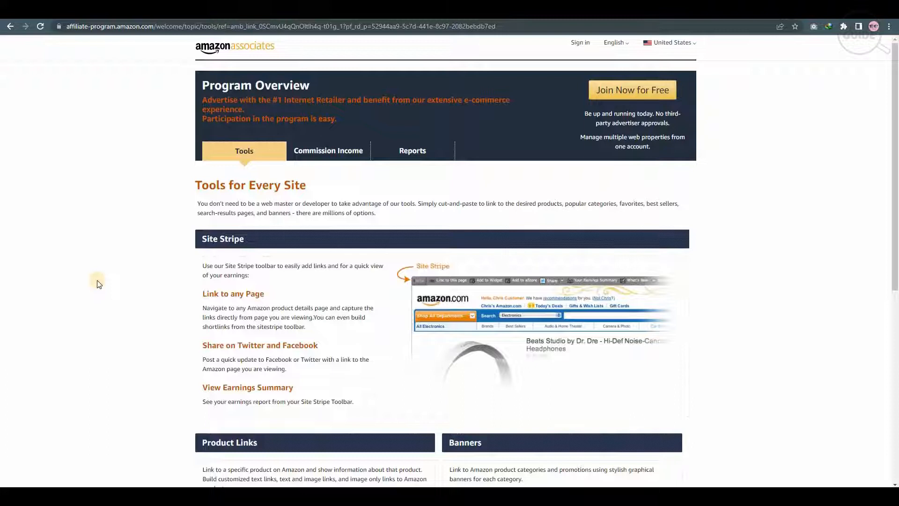
scroll("down", 3)
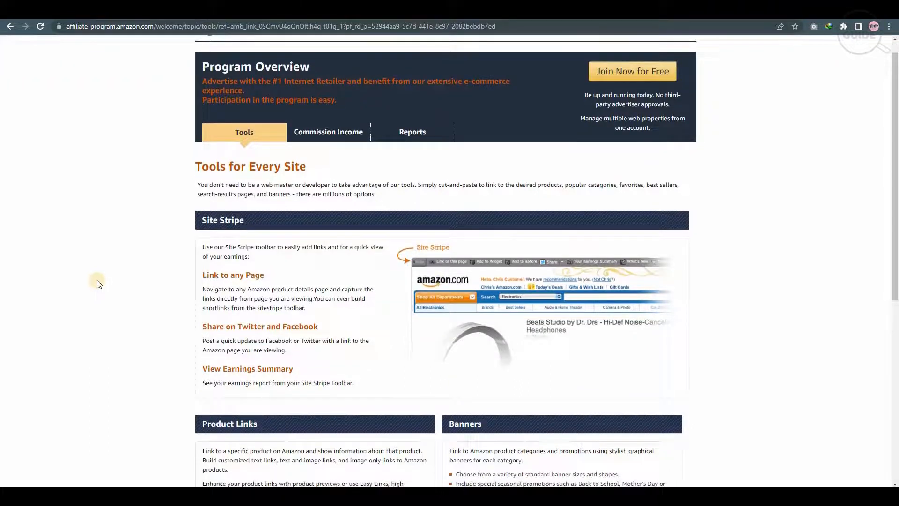
scroll("down", 3)
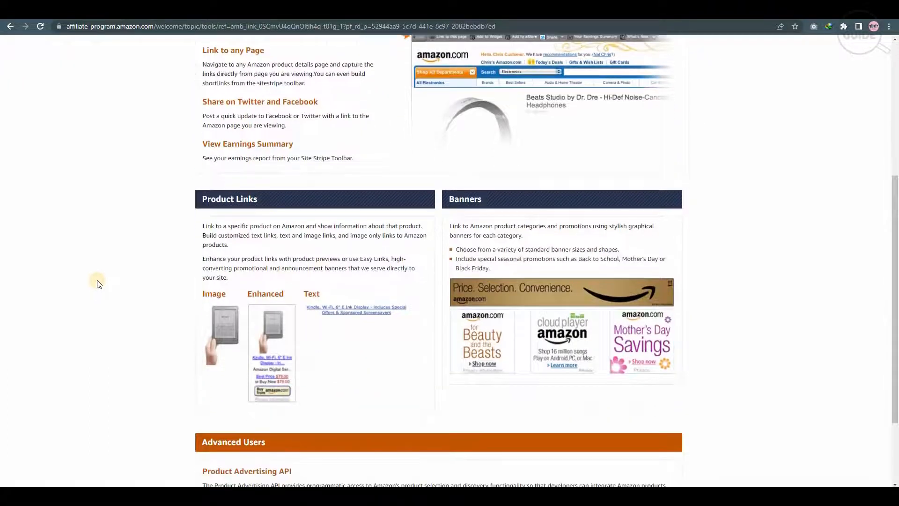
scroll("up", 3)
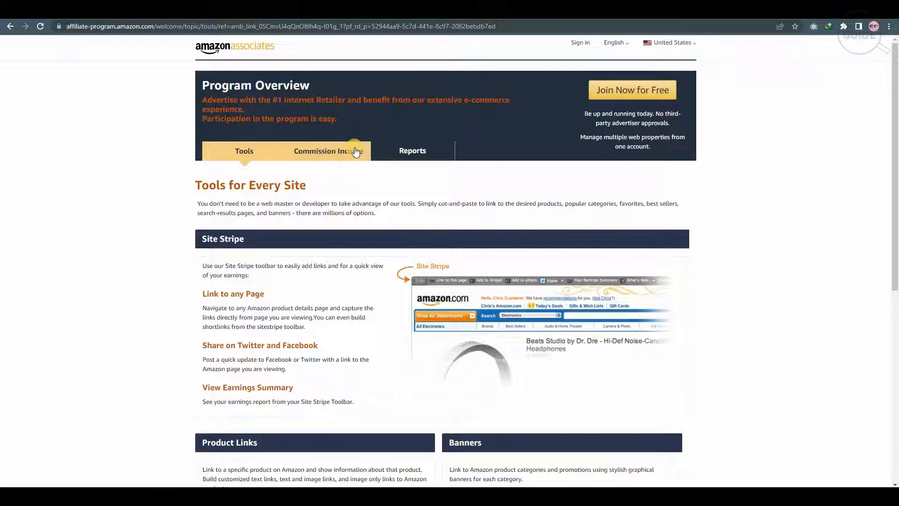
Open the Commission Income tab and scroll through Table 1's fixed commission rates.
left_click(333, 150)
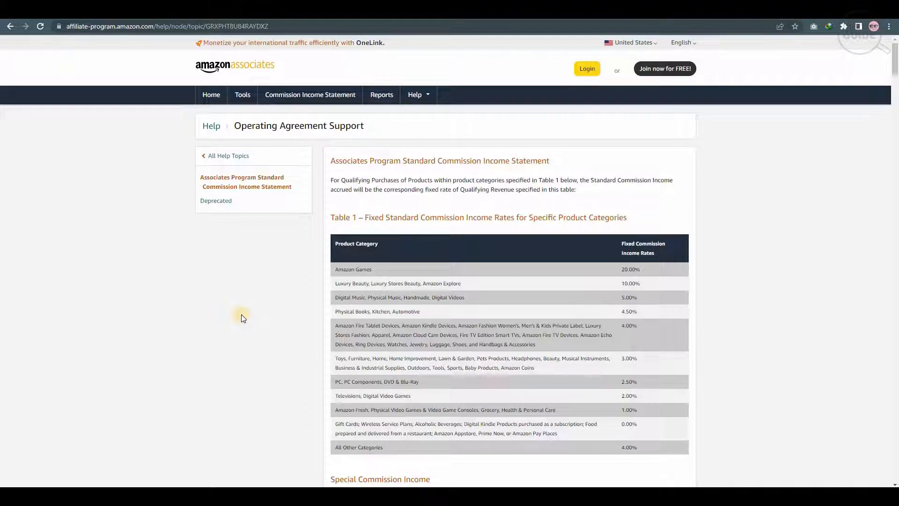
mouse_move(678, 306)
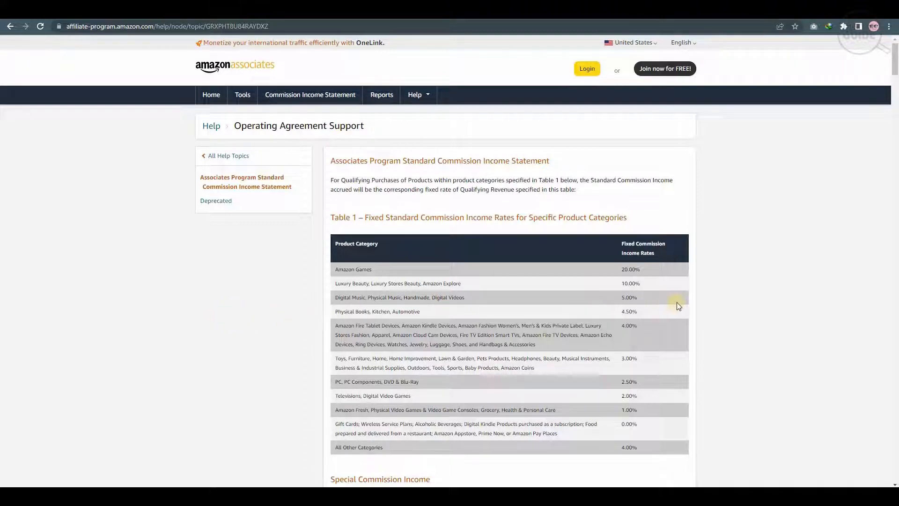
scroll("down", 3)
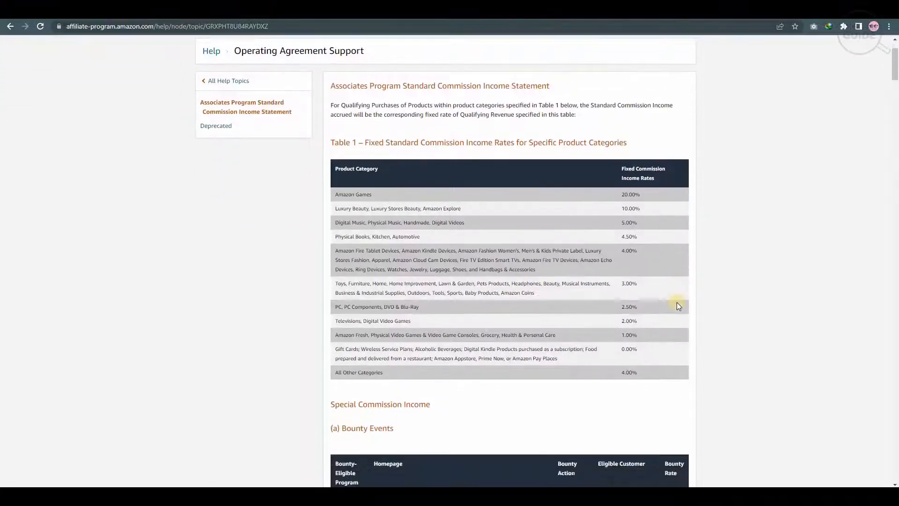
scroll("down", 3)
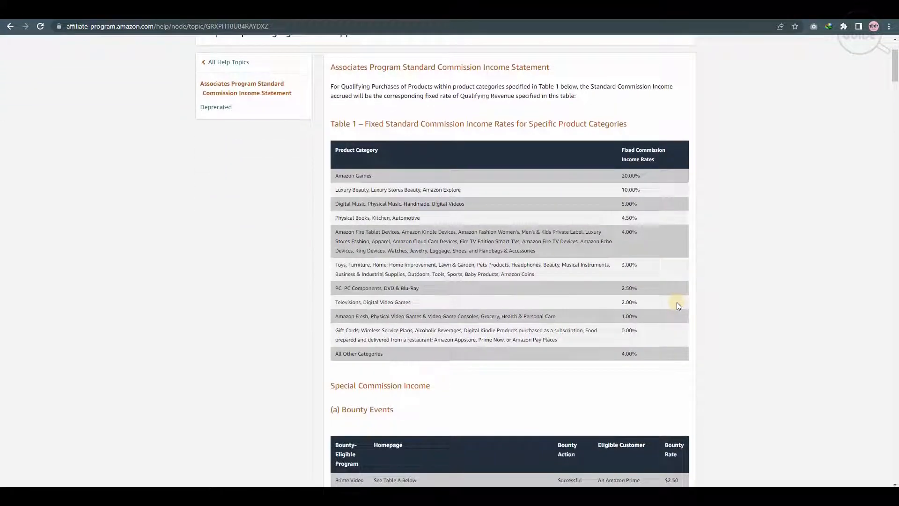
scroll("down", 3)
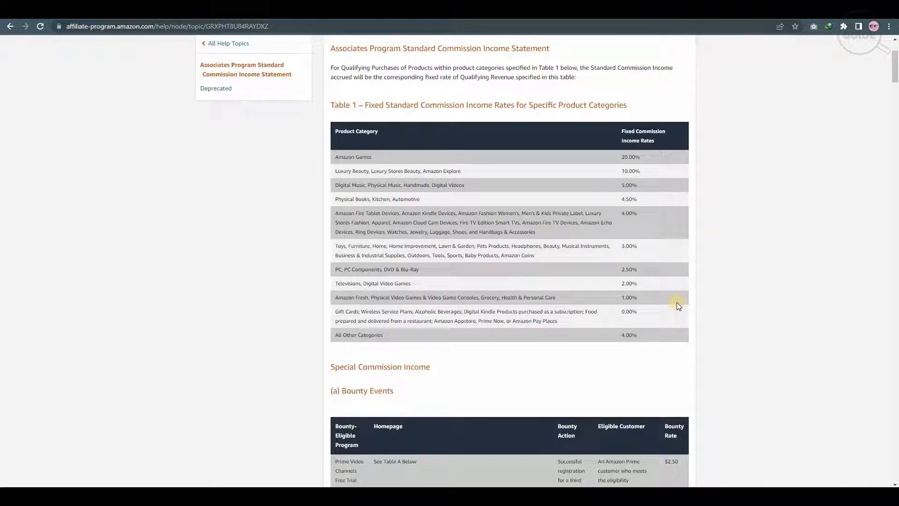
scroll("down", 3)
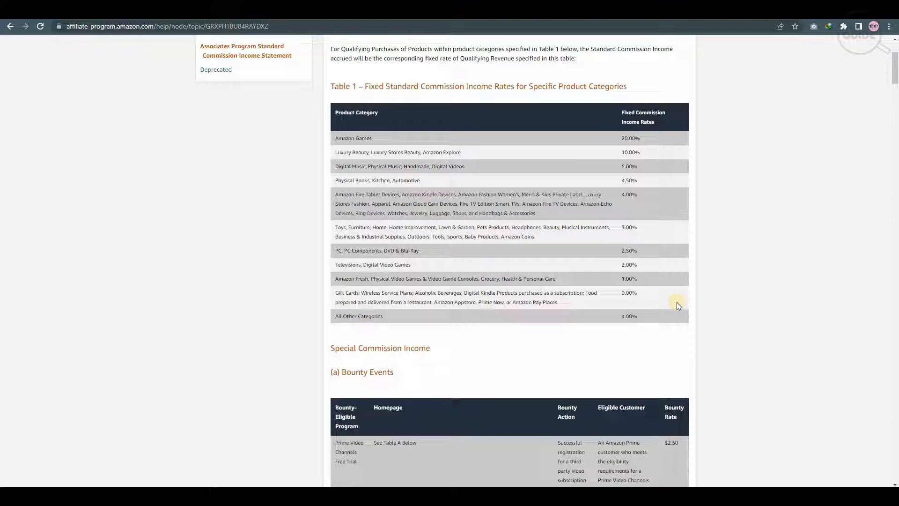
Scroll down through the Bounty Events table and Table A's Prime Video Channels list.
scroll("down", 3)
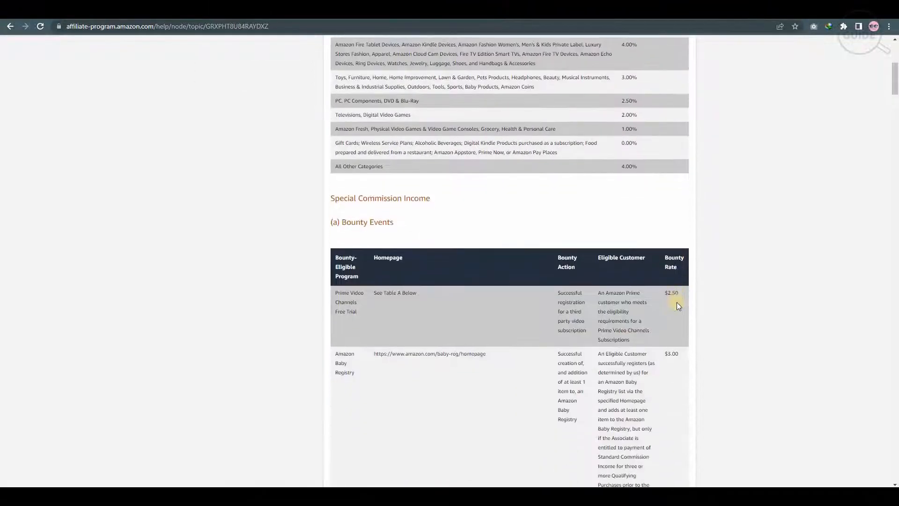
scroll("down", 3)
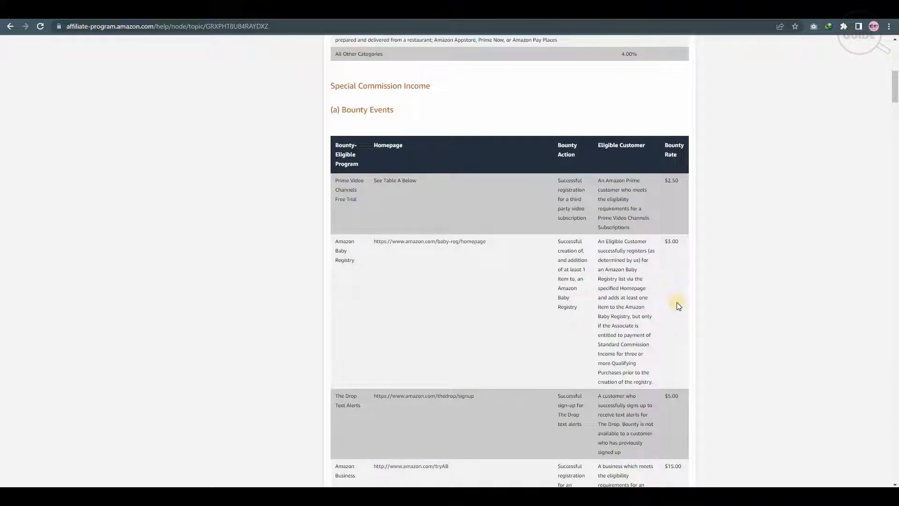
scroll("down", 3)
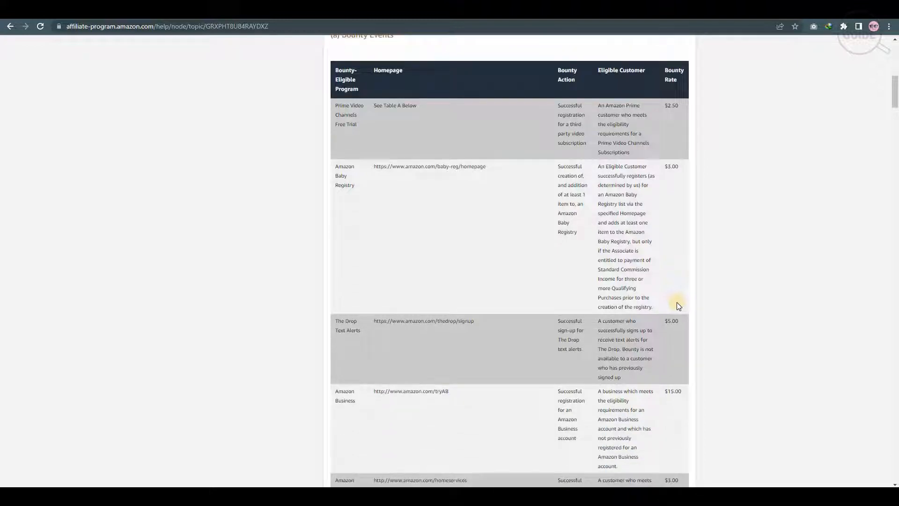
scroll("down", 3)
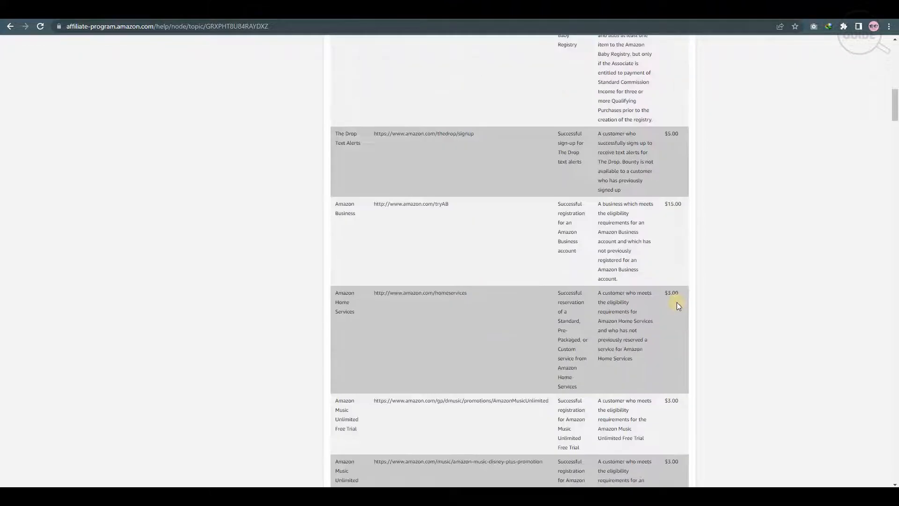
scroll("down", 3)
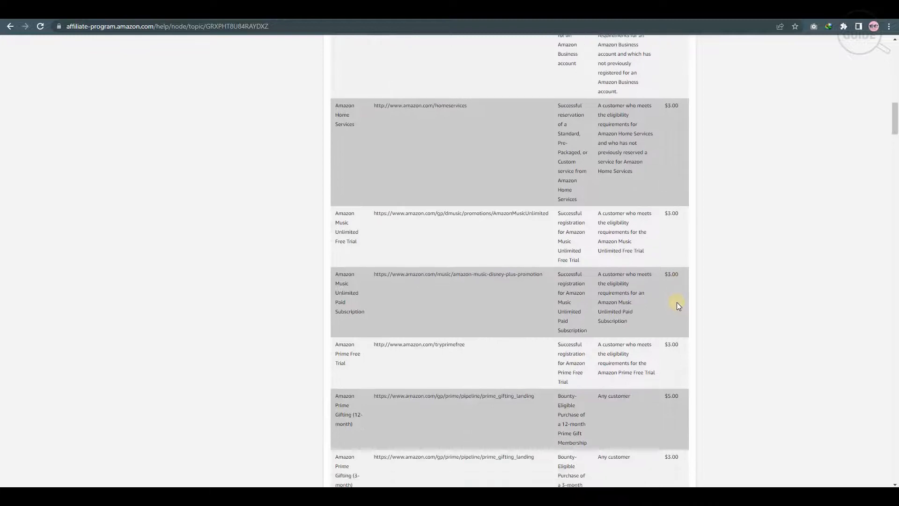
scroll("down", 3)
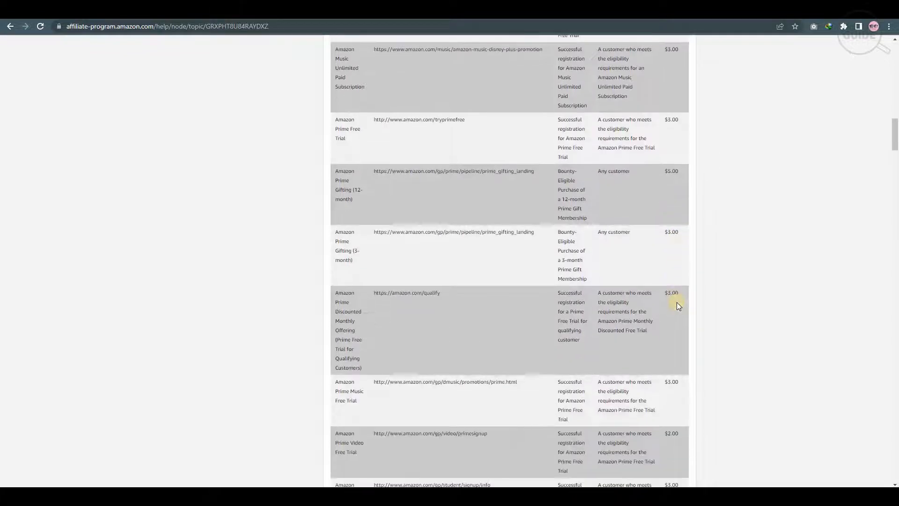
scroll("down", 3)
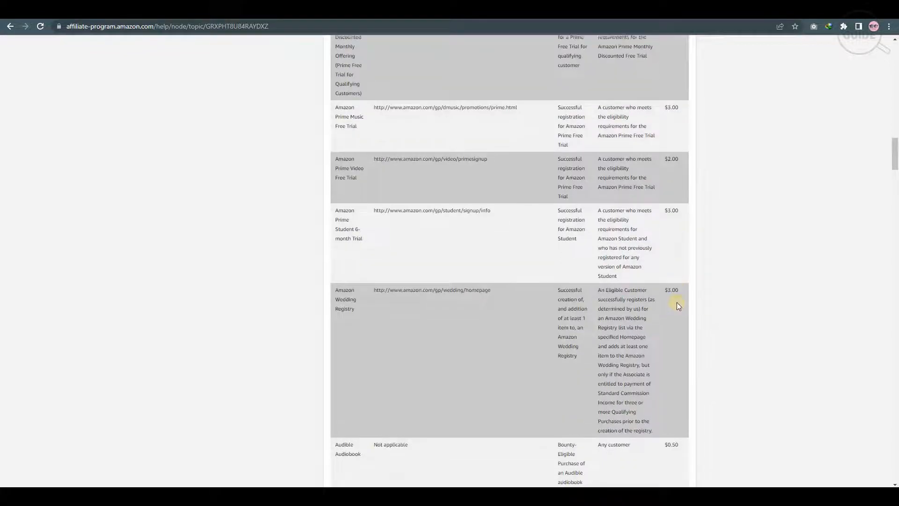
scroll("down", 3)
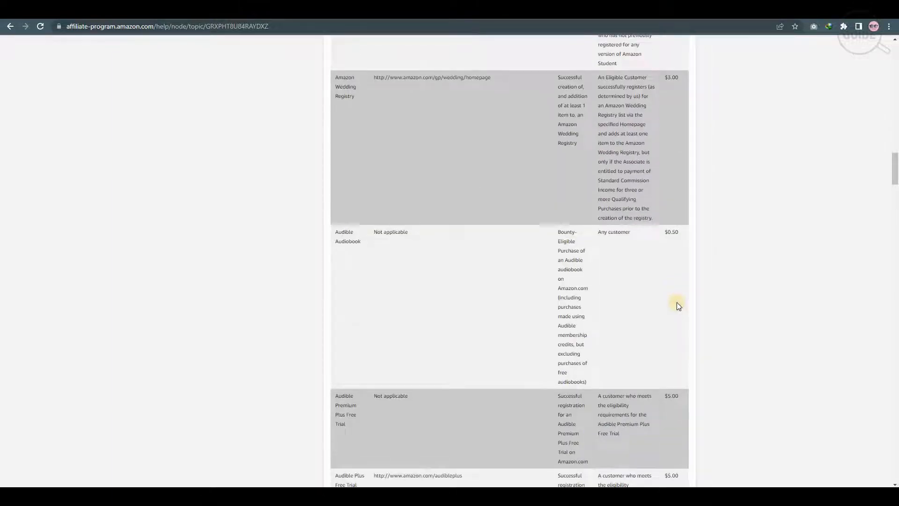
scroll("down", 3)
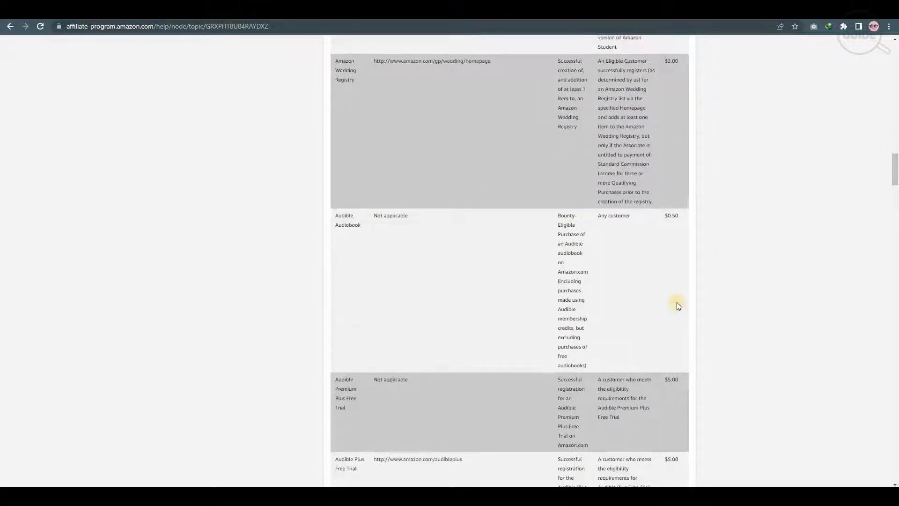
scroll("down", 3)
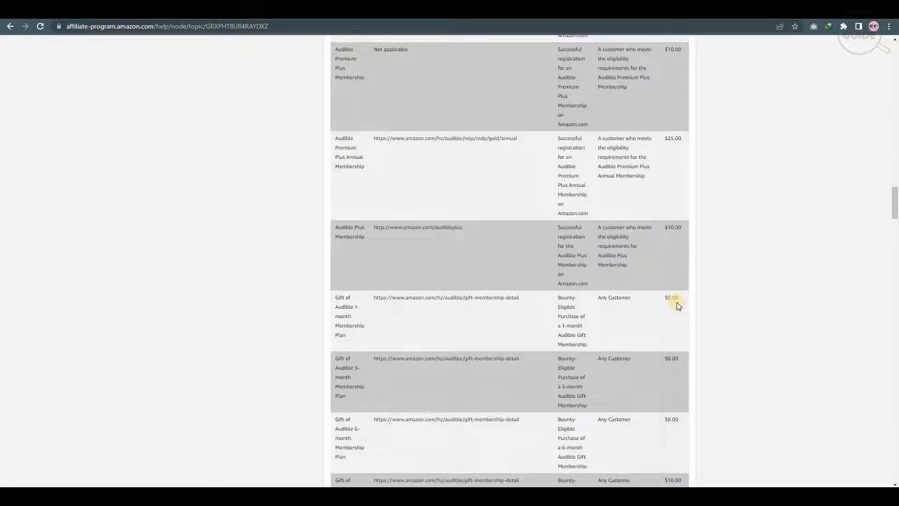
scroll("down", 3)
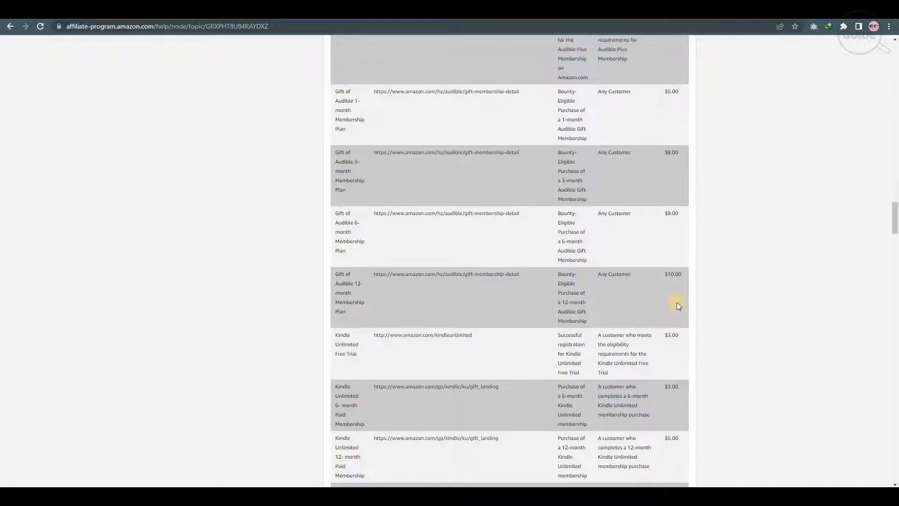
scroll("down", 3)
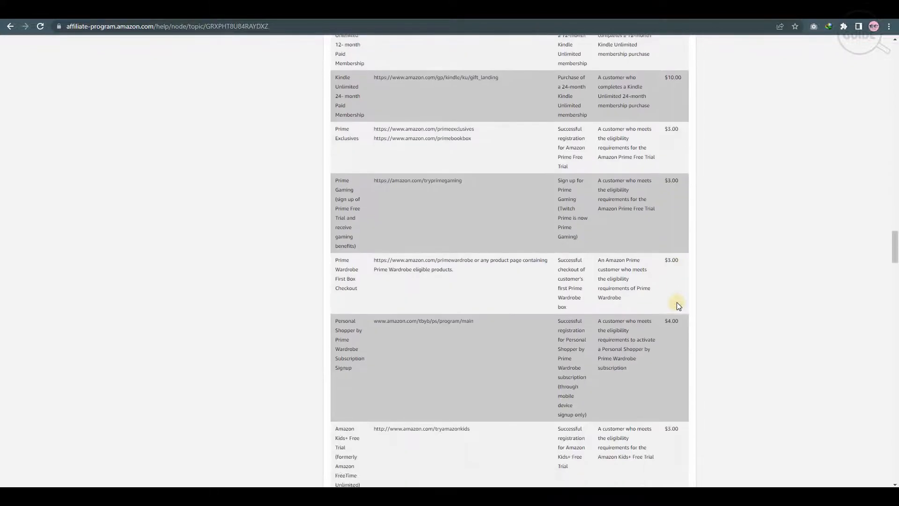
scroll("down", 3)
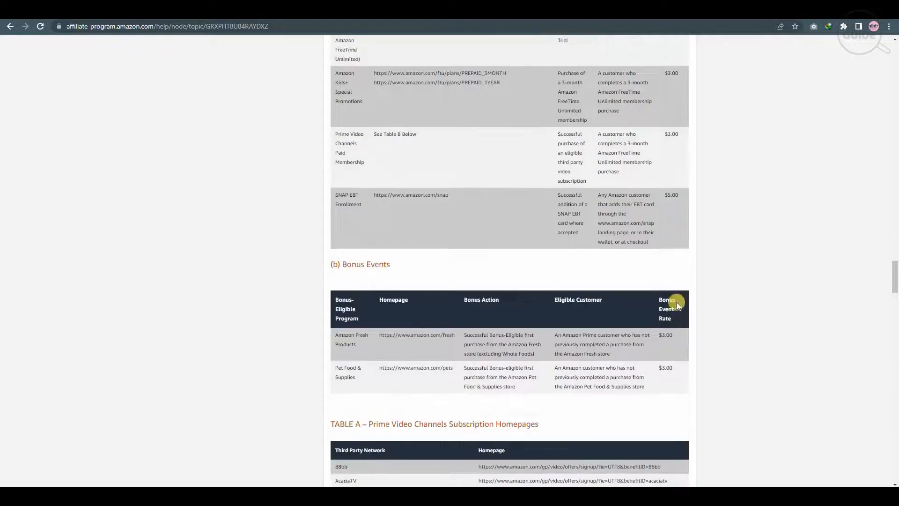
scroll("down", 3)
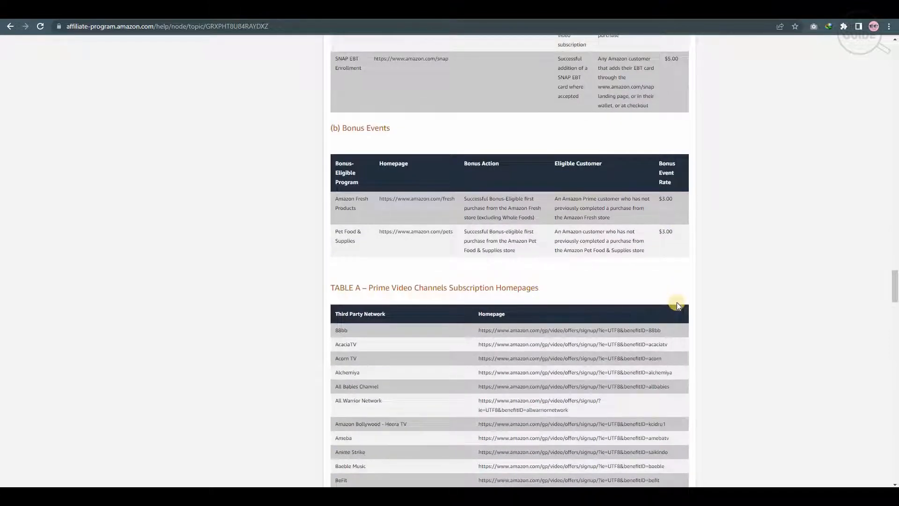
scroll("down", 3)
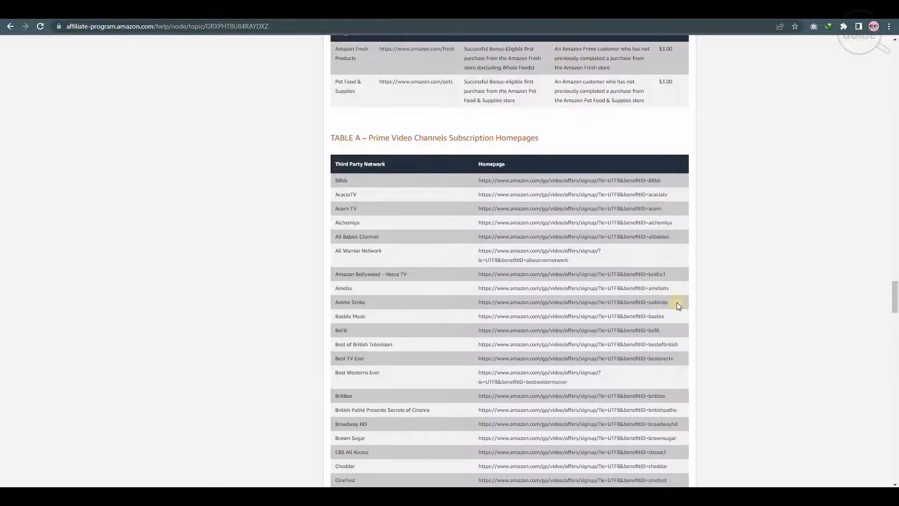
scroll("down", 3)
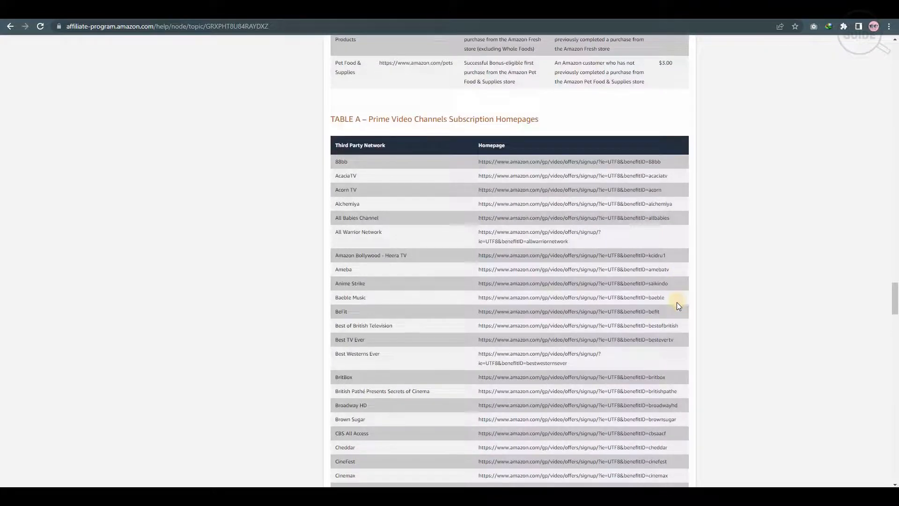
scroll("down", 3)
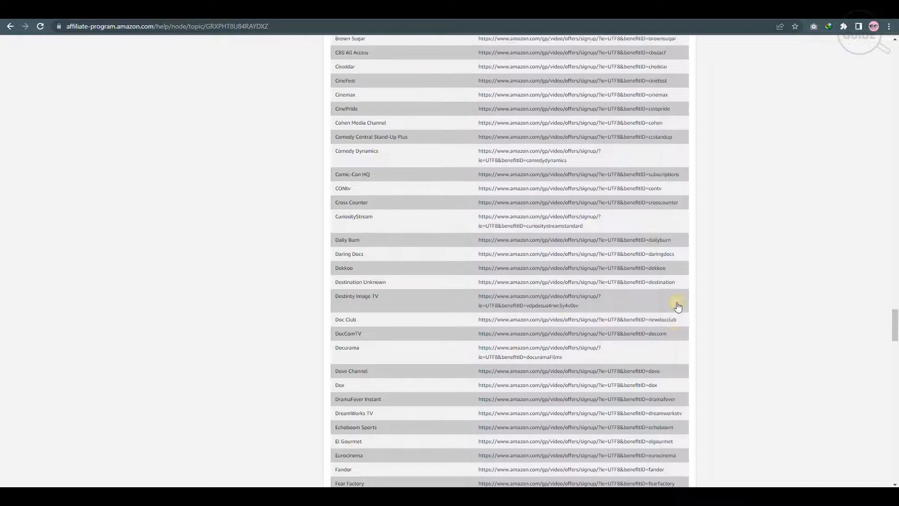
scroll("down", 3)
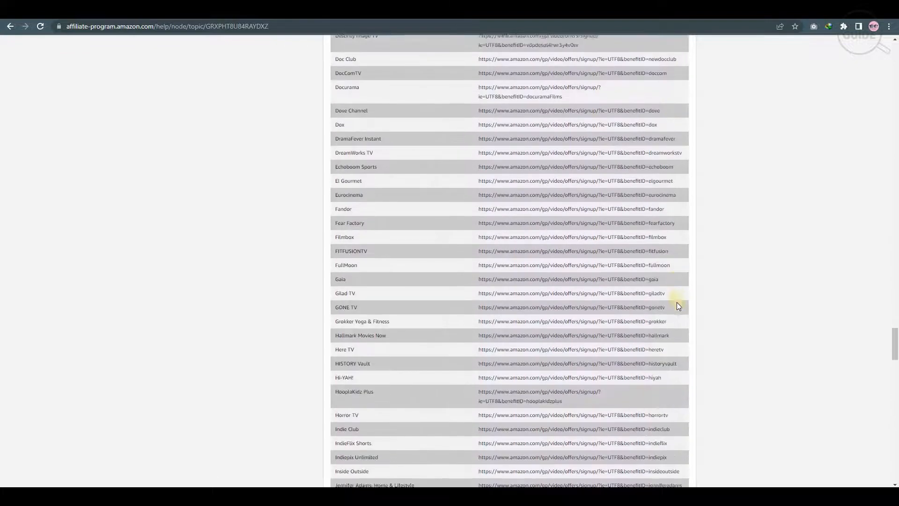
scroll("down", 3)
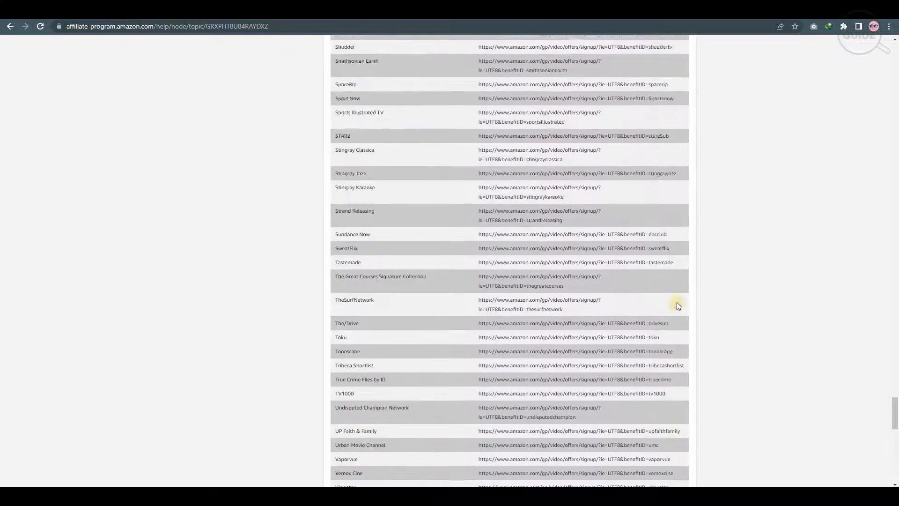
Scroll back up to the fixed commission income rates table.
scroll("up", 3)
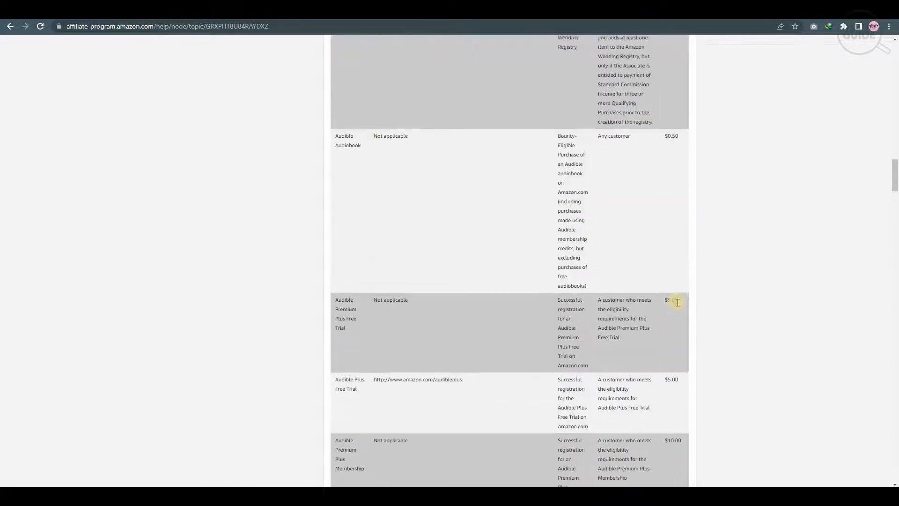
scroll("down", 3)
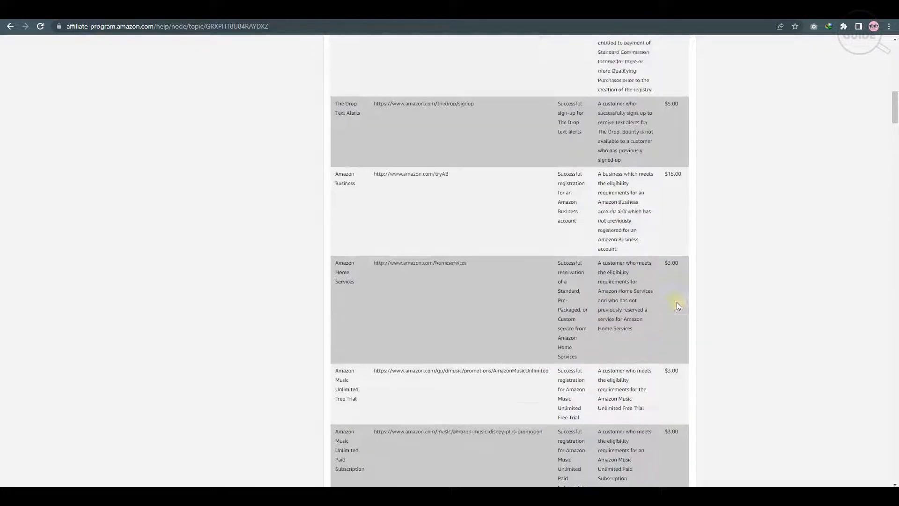
scroll("up", 3)
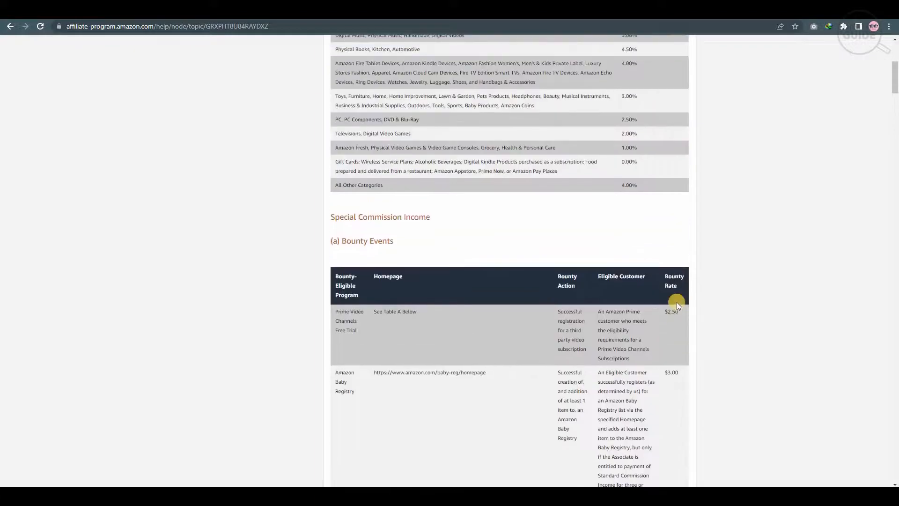
scroll("up", 3)
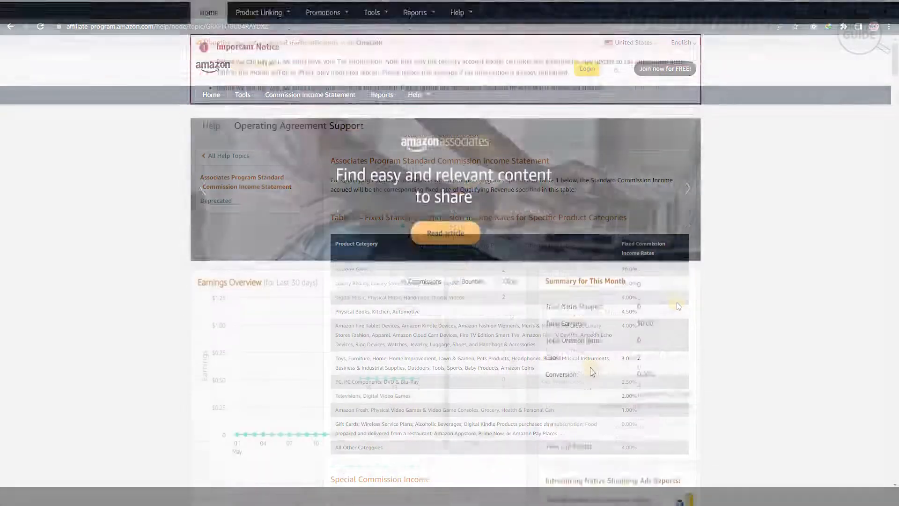
Open Promotions > Idea Hub and scroll down to All Content Ideas.
scroll("down", 3)
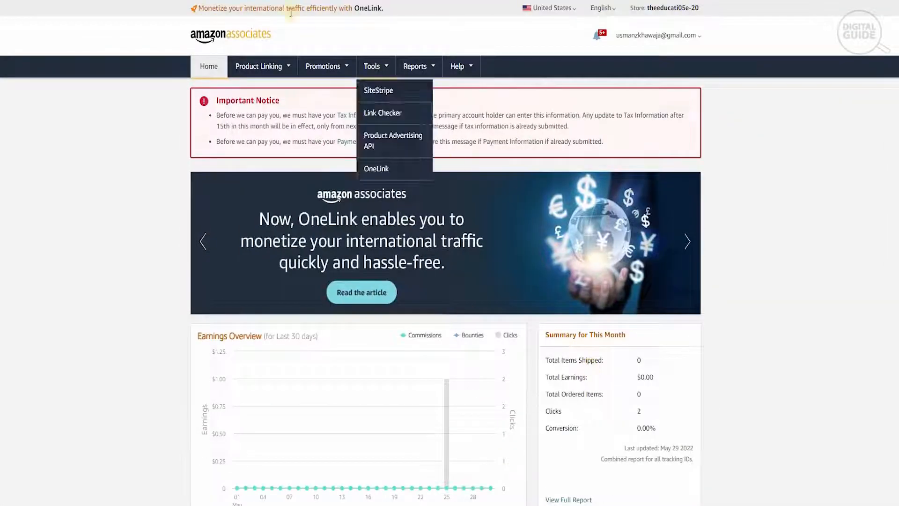
left_click(323, 66)
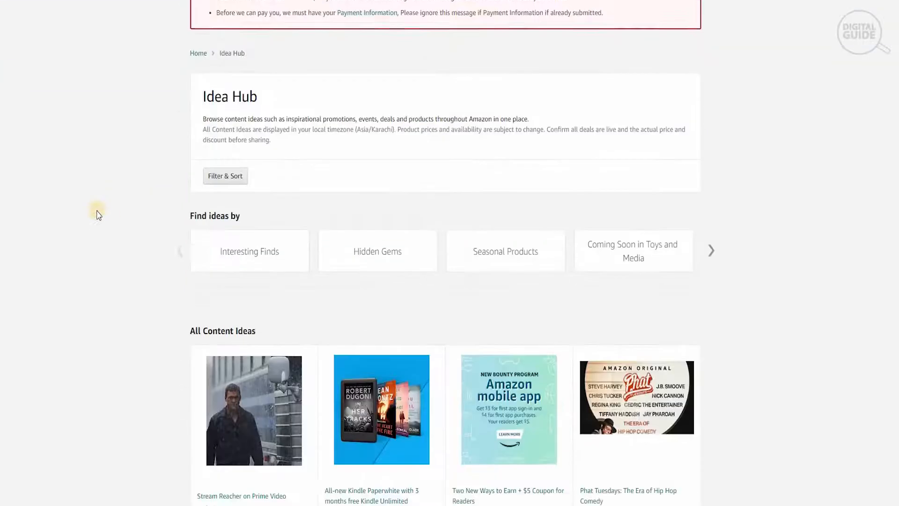
scroll("down", 3)
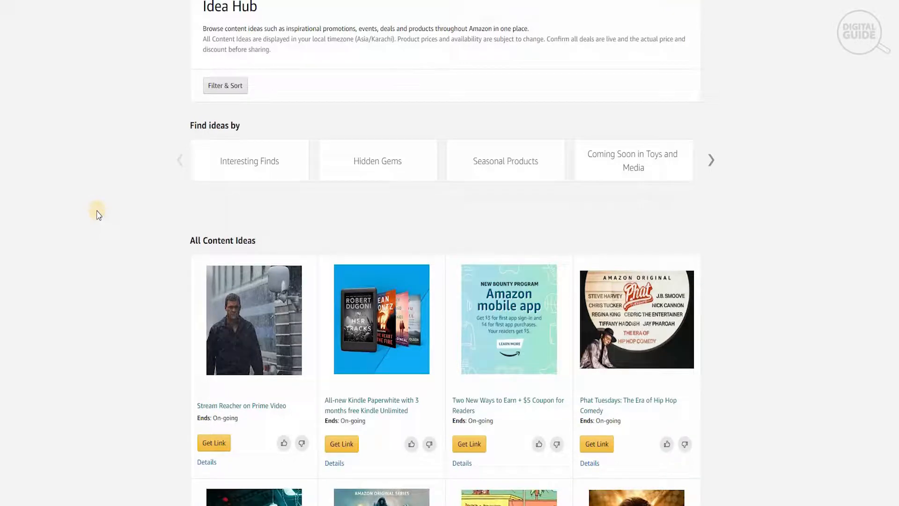
scroll("down", 3)
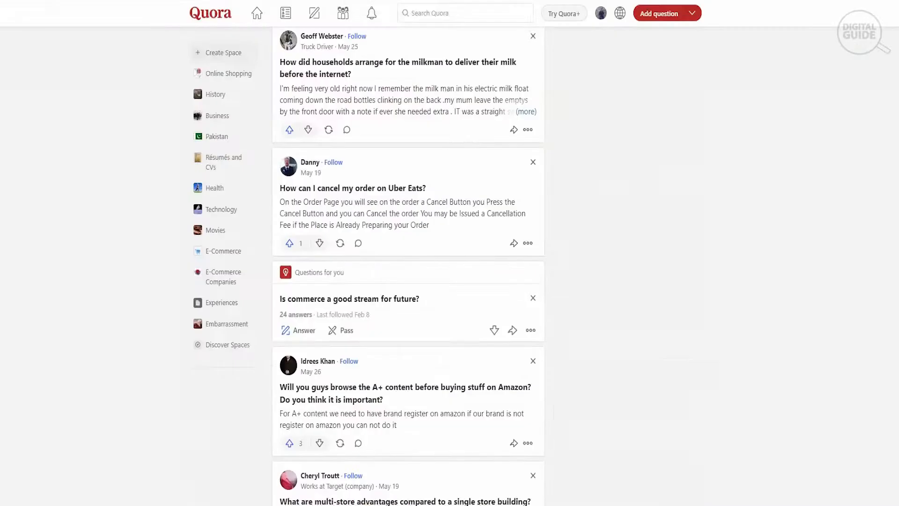
mouse_move(553, 329)
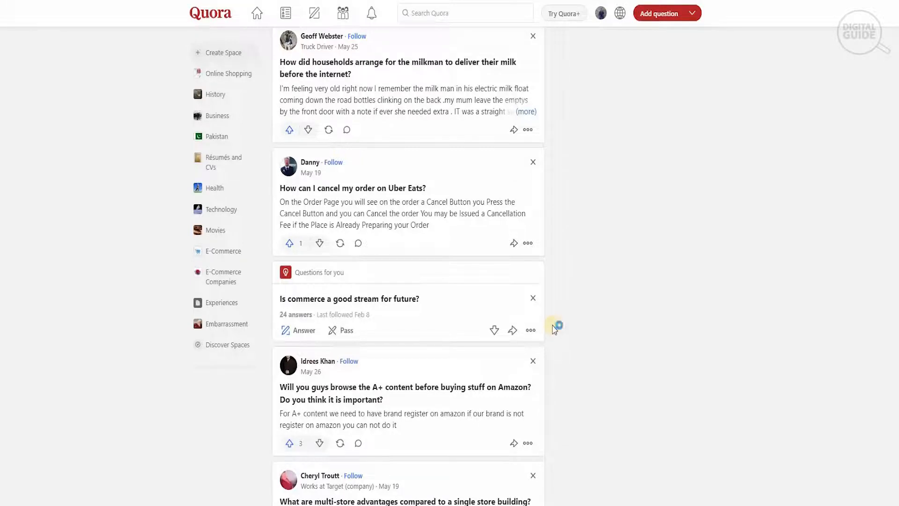
Scroll the Quora feed through Amazon, dropshipping and online-shopping questions.
scroll("down", 3)
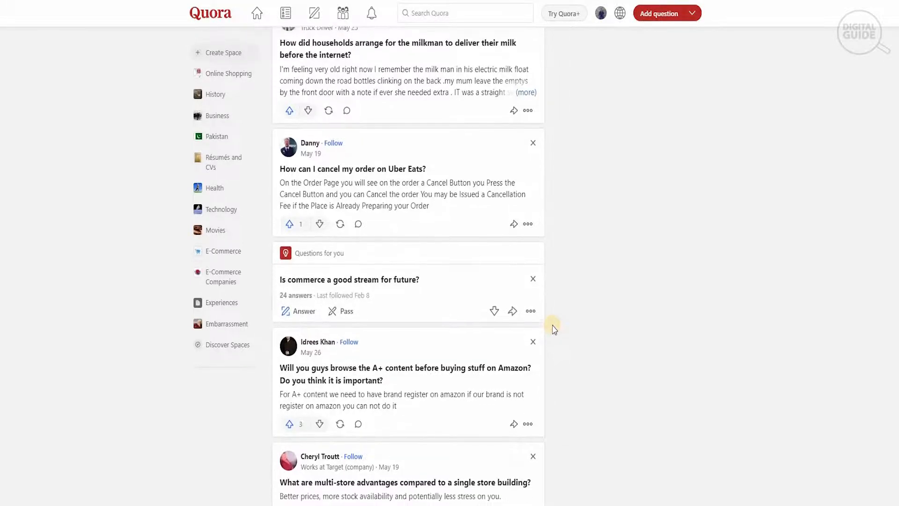
scroll("down", 3)
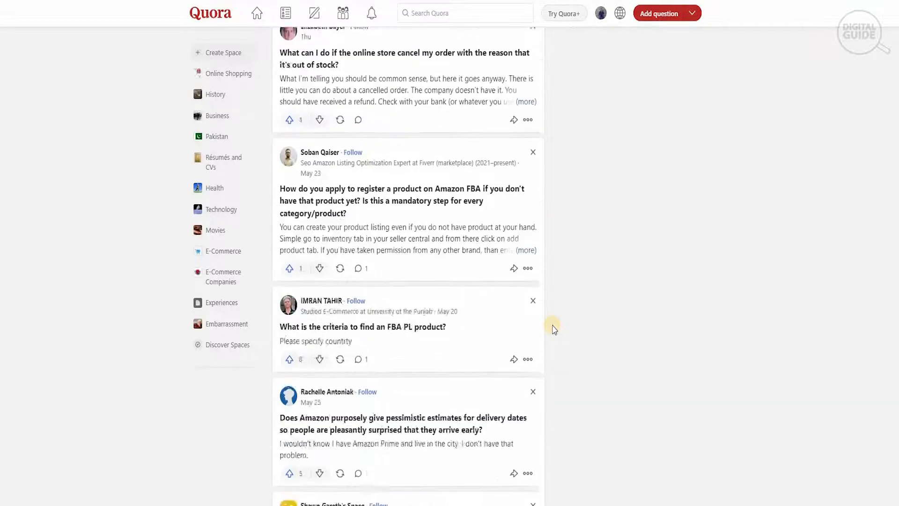
scroll("down", 3)
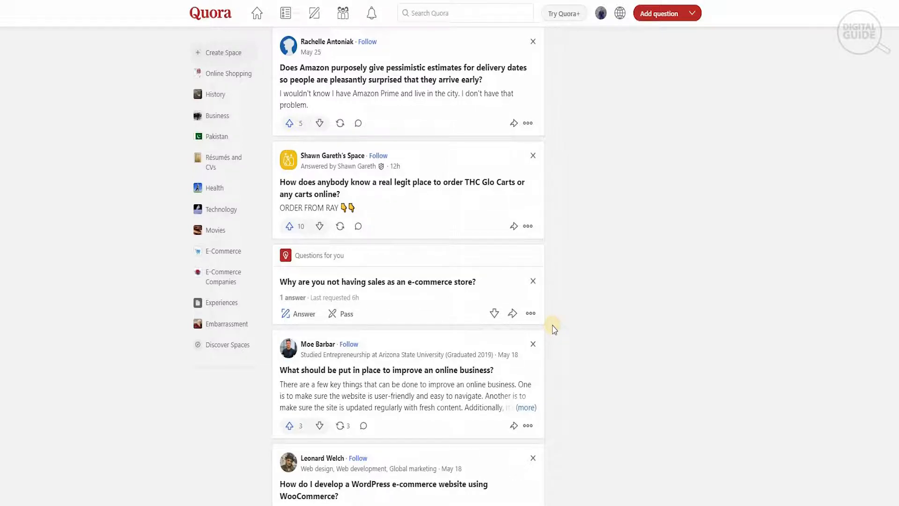
scroll("down", 3)
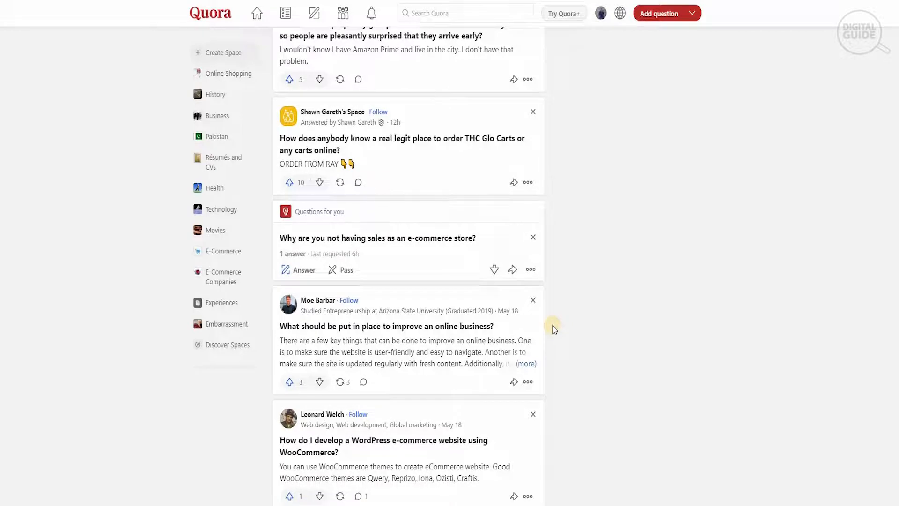
scroll("down", 3)
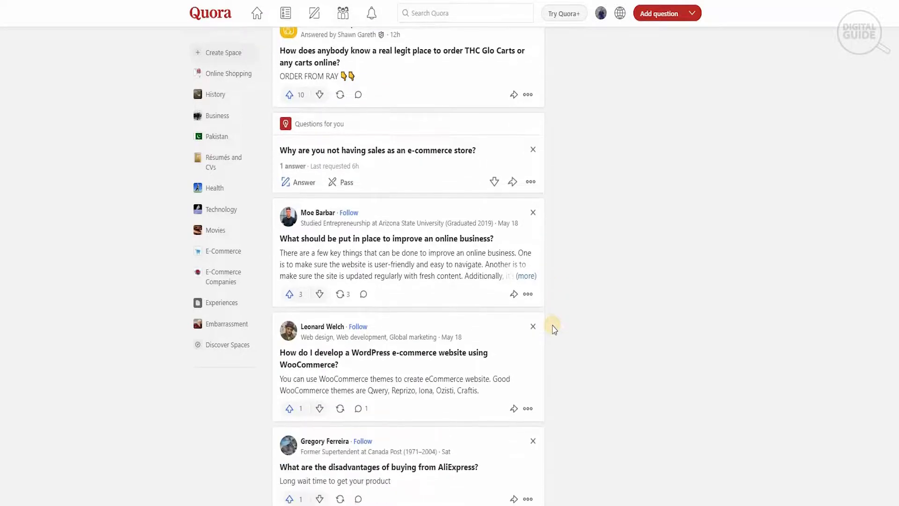
scroll("down", 3)
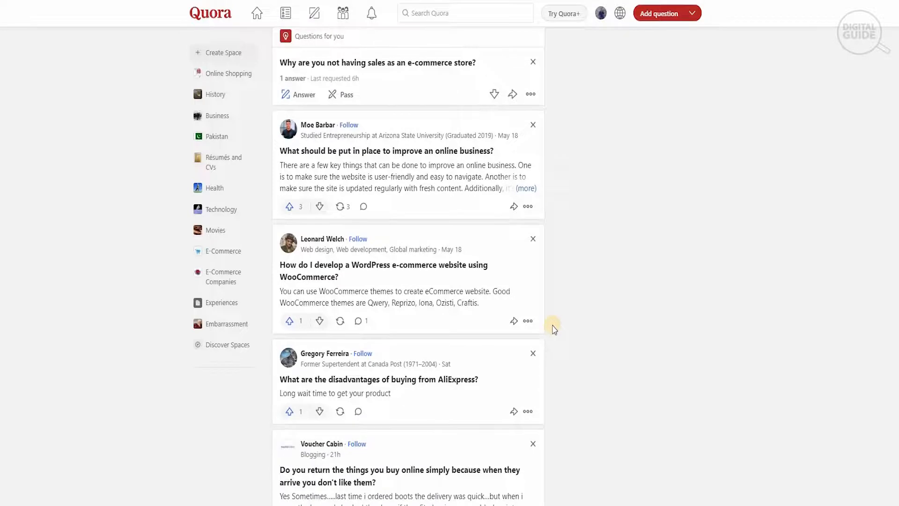
scroll("down", 3)
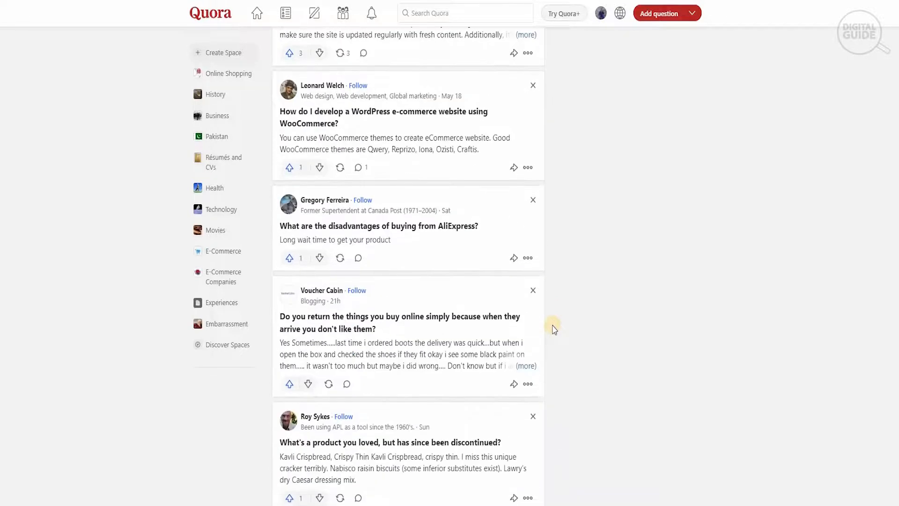
scroll("down", 3)
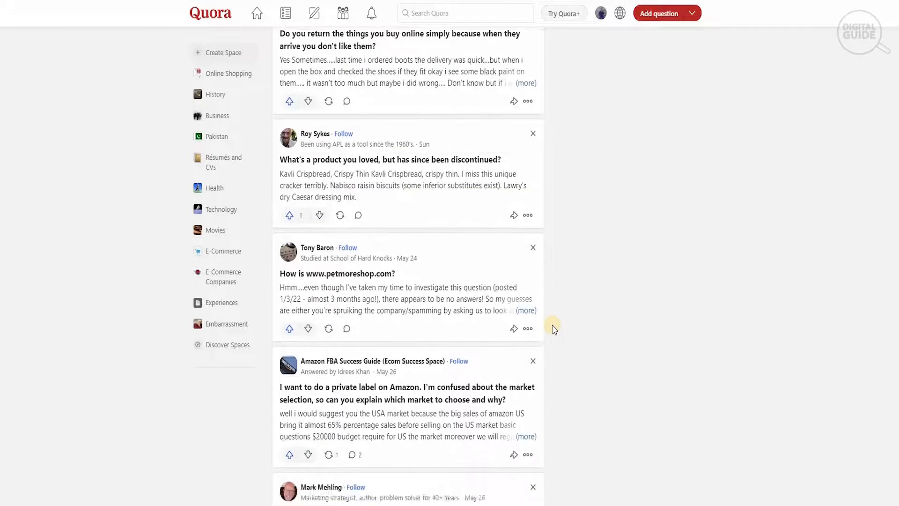
scroll("down", 3)
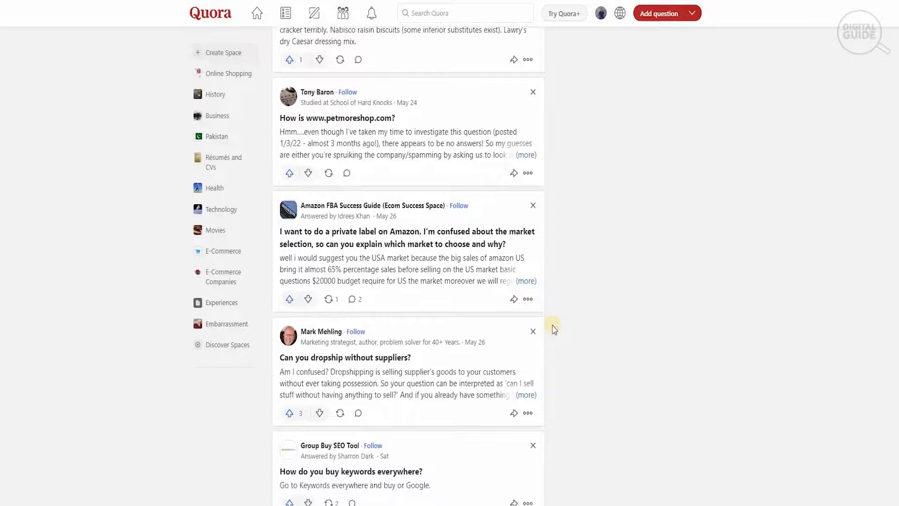
scroll("down", 3)
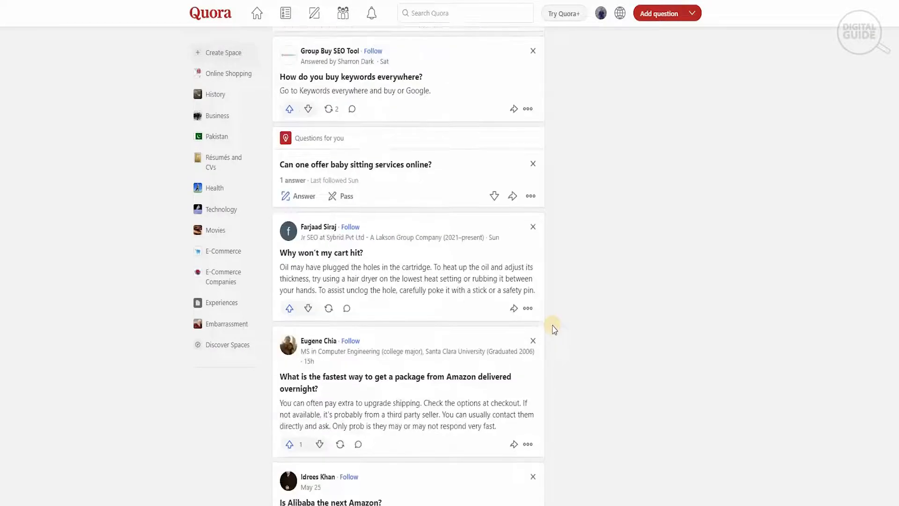
scroll("down", 3)
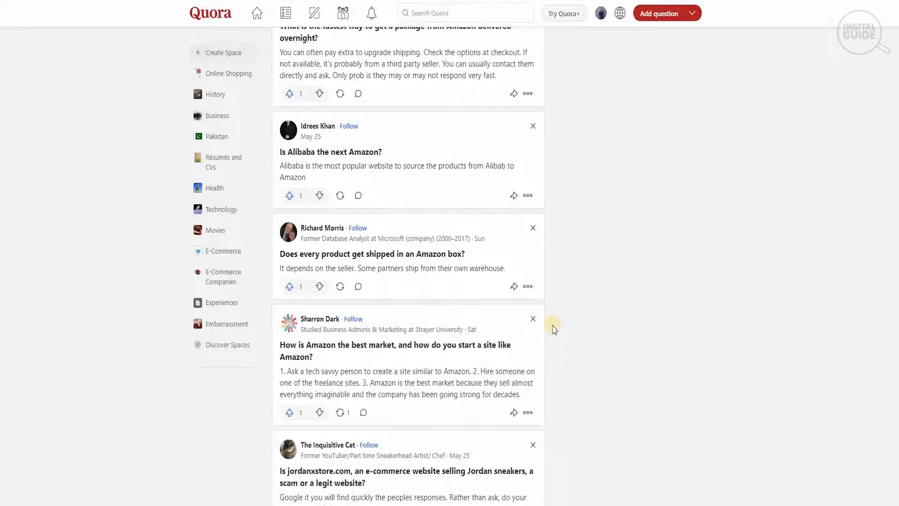
scroll("down", 3)
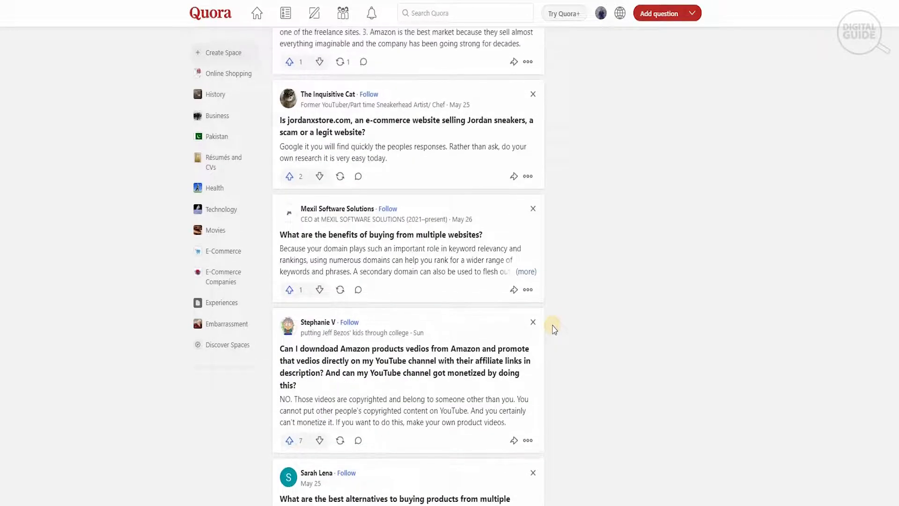
scroll("down", 3)
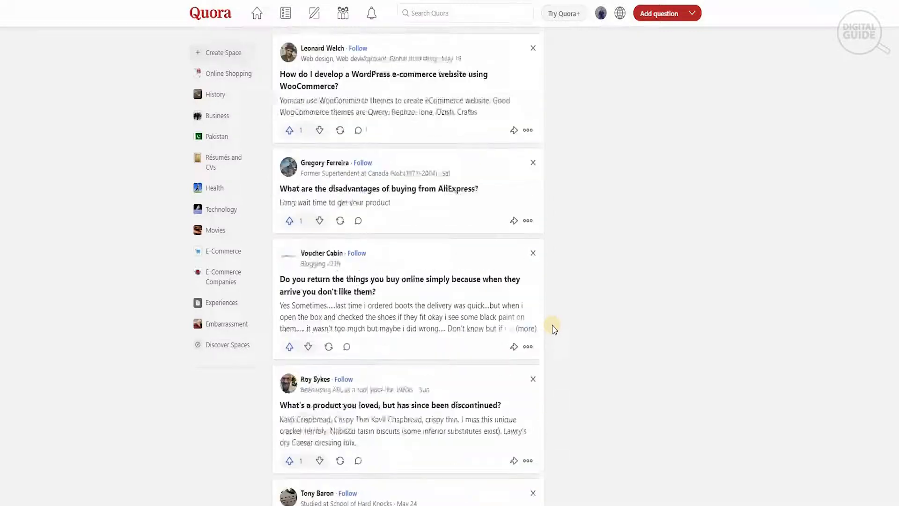
scroll("down", 3)
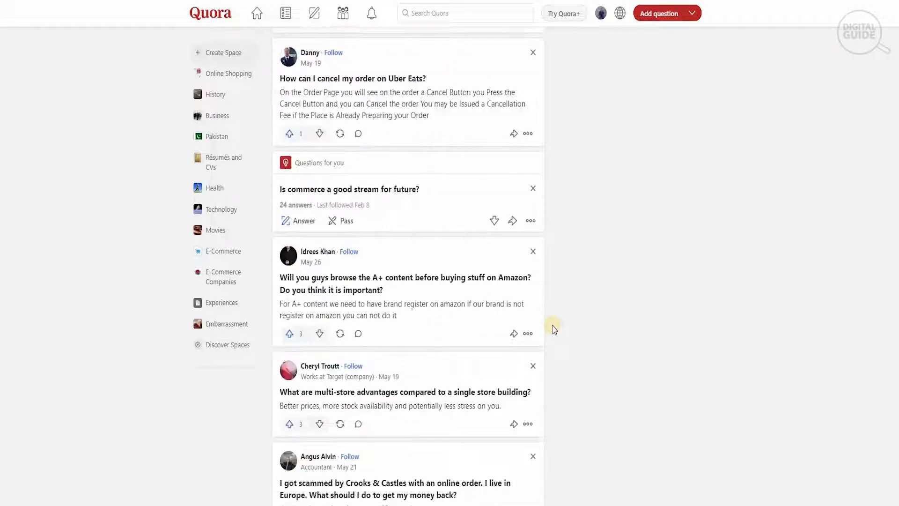
scroll("down", 3)
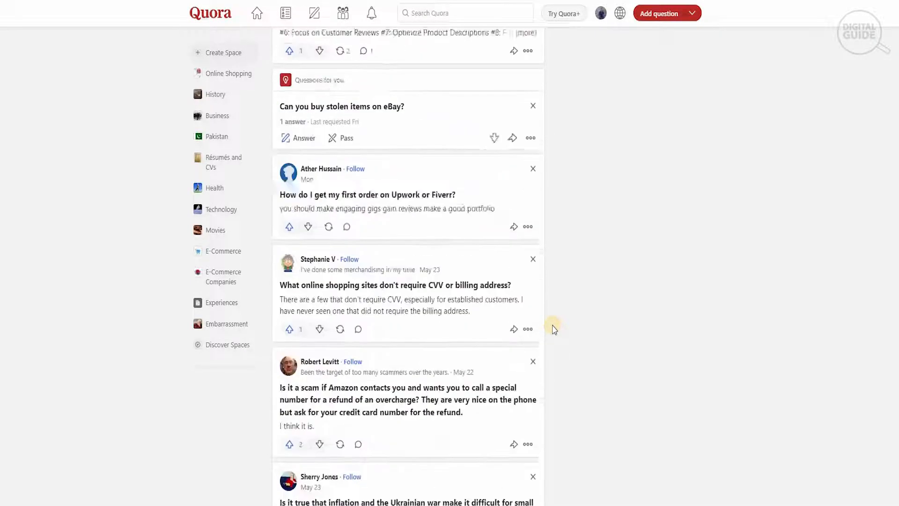
scroll("down", 3)
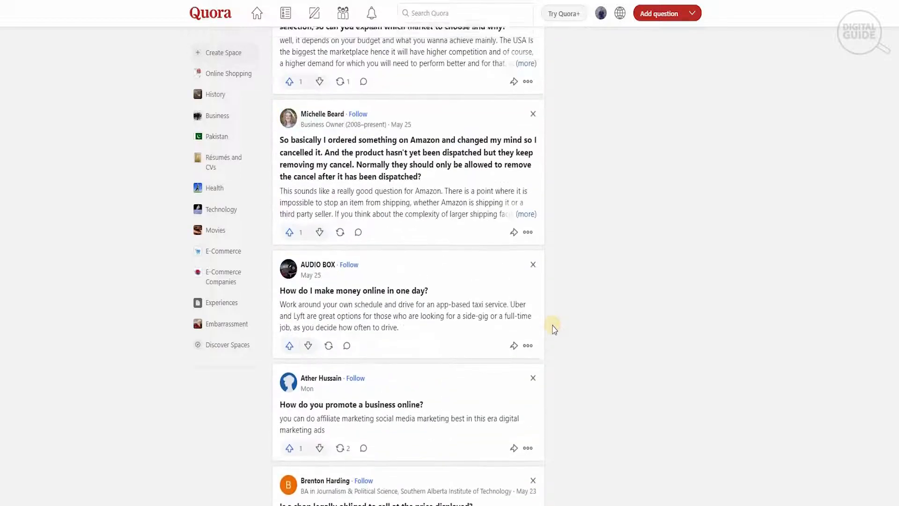
scroll("down", 3)
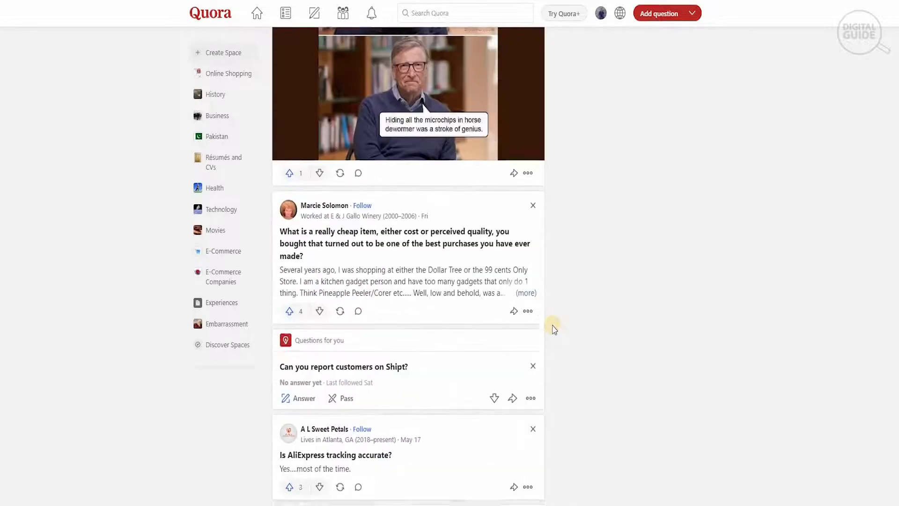
scroll("down", 3)
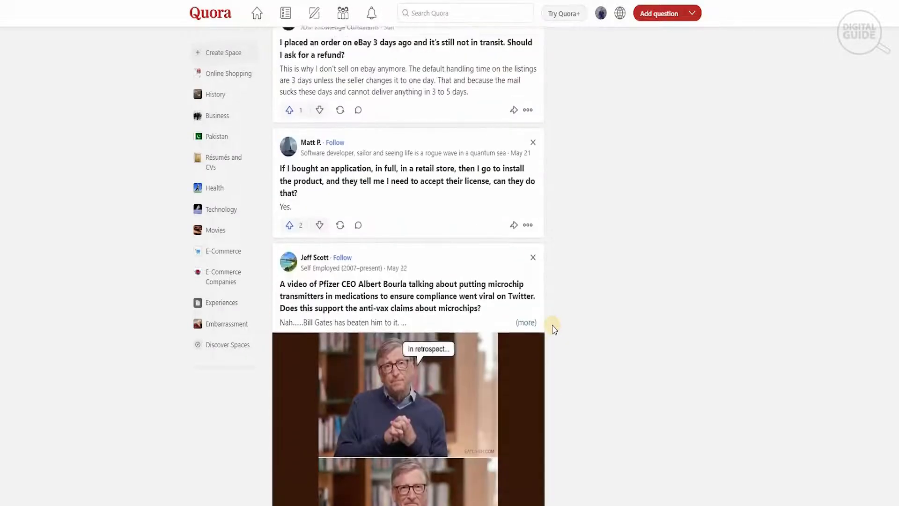
scroll("down", 3)
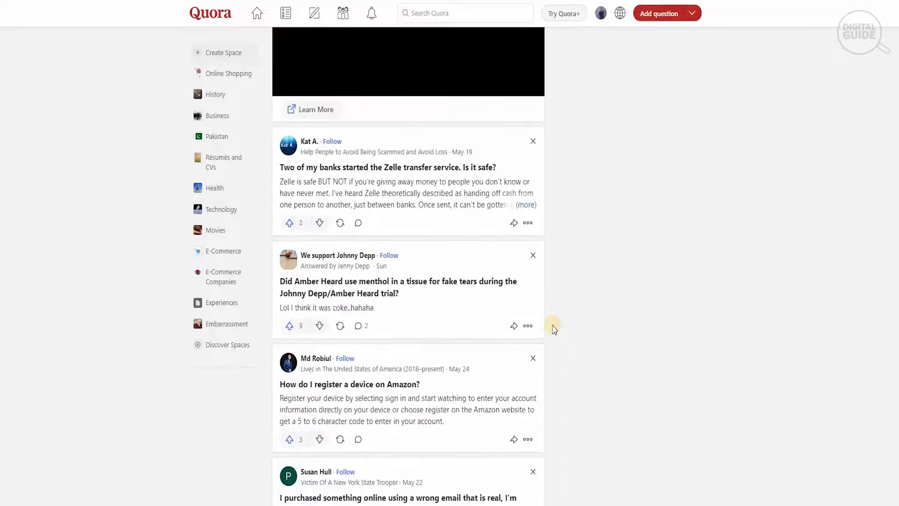
scroll("down", 3)
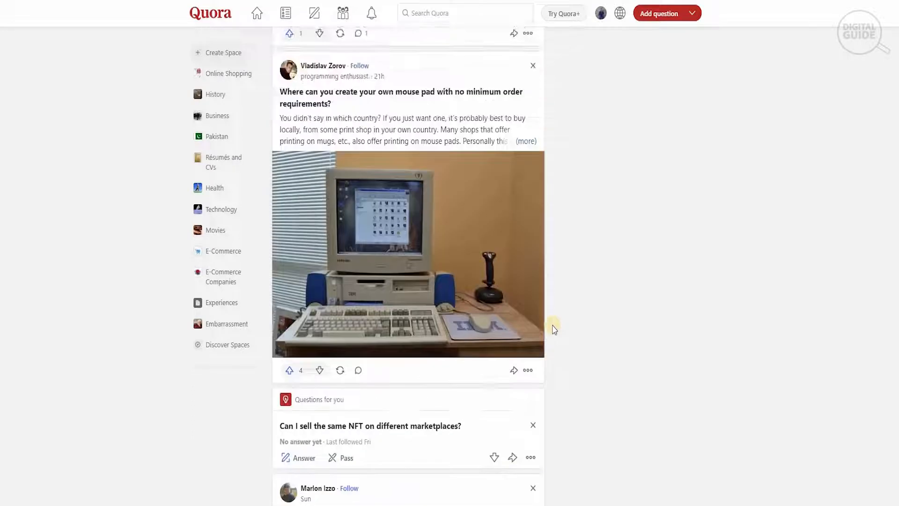
scroll("up", 3)
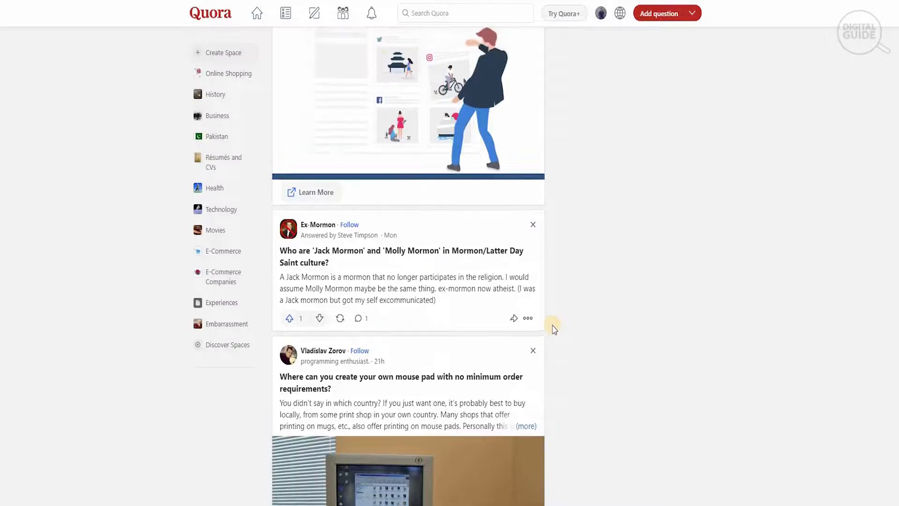
scroll("down", 3)
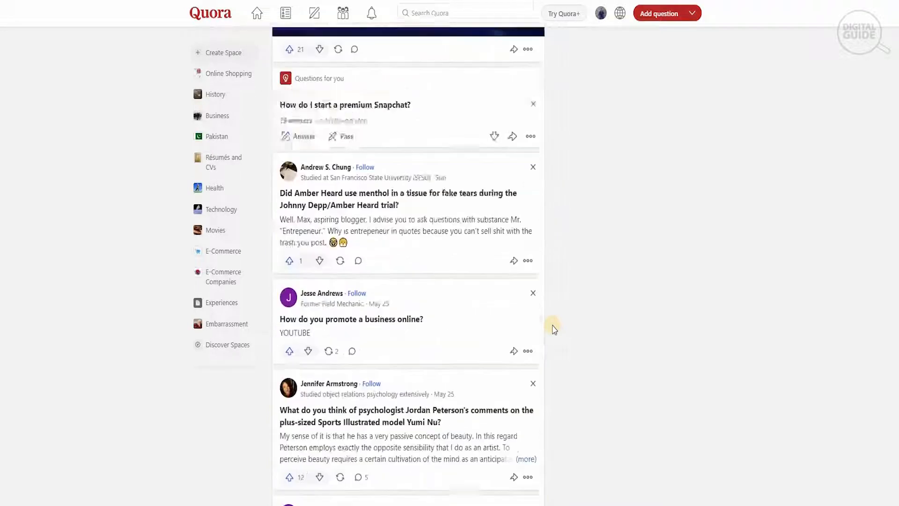
scroll("down", 3)
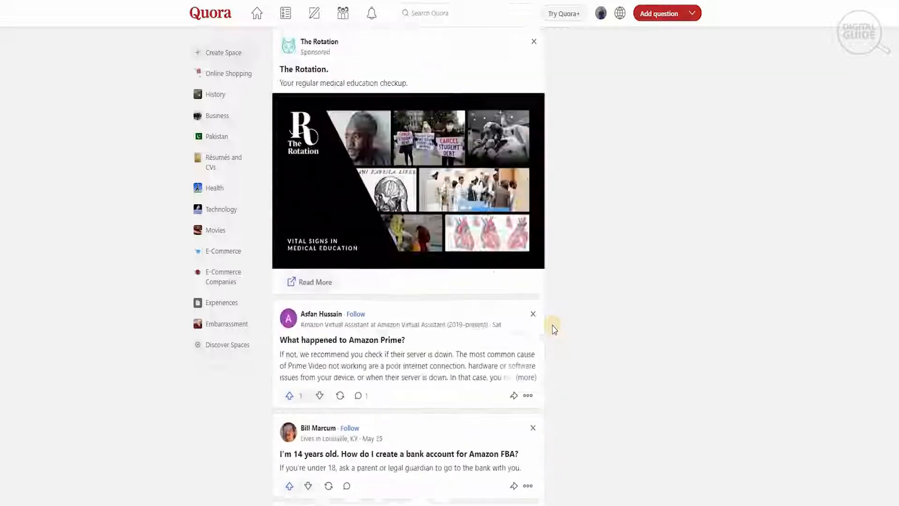
scroll("down", 3)
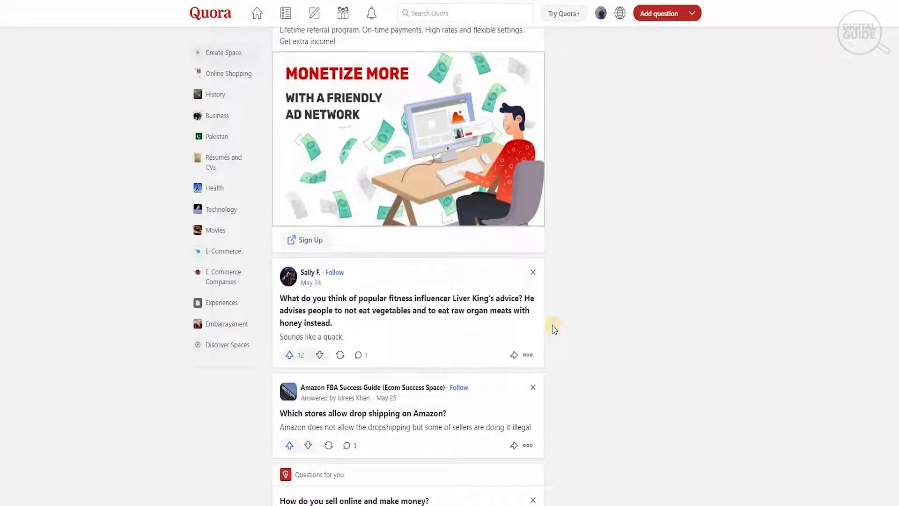